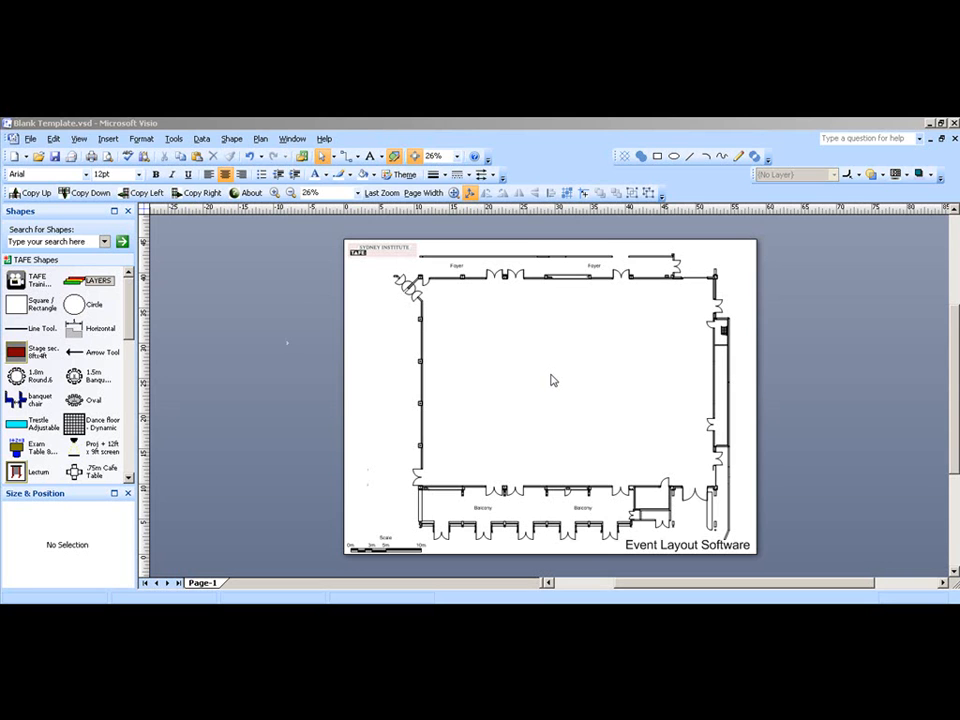
{"action": "mouse_move", "coordinate": [307, 343]}
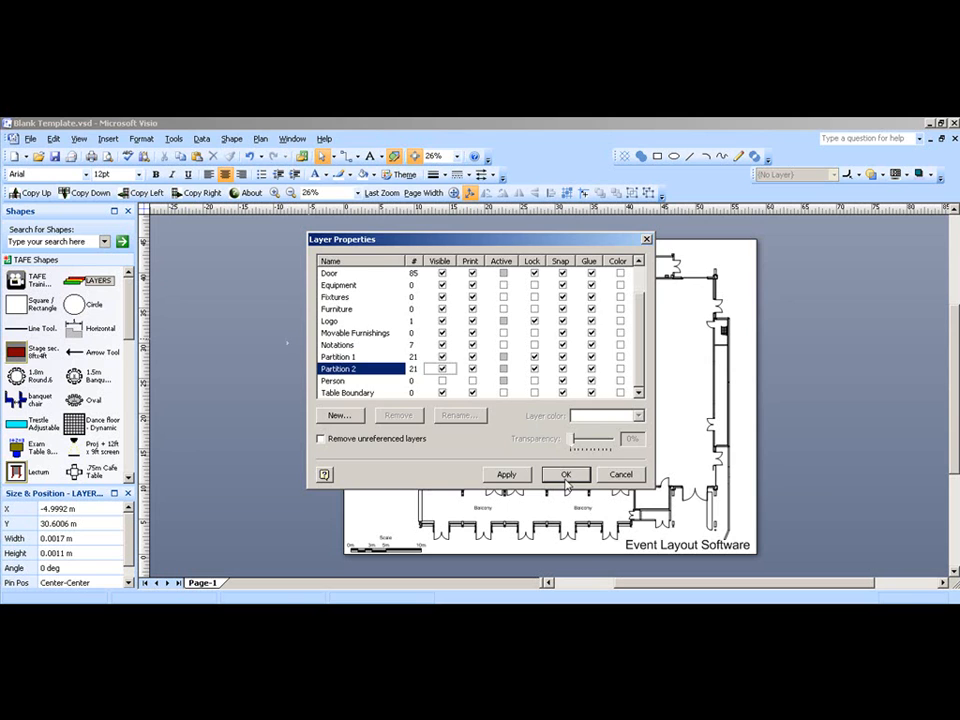
- Turn on both Partition layers to show two vertical dividers across the hall
{"action": "left_click", "coordinate": [565, 474]}
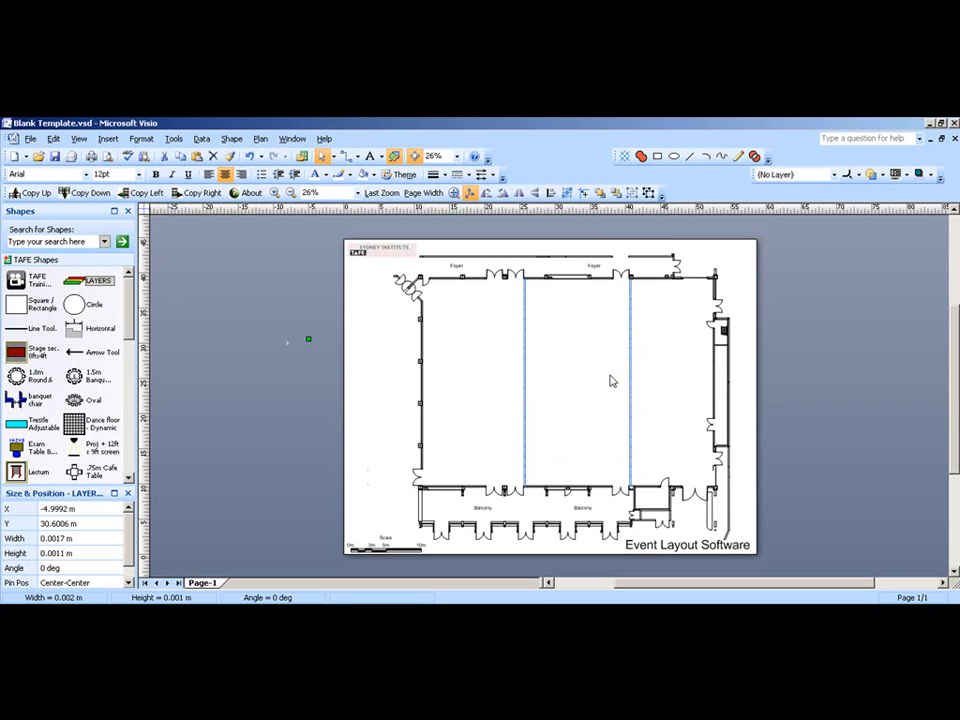
- Place a 1.8m round table and copy it into two rows of four
{"action": "left_click_drag", "start_coordinate": [395, 277], "coordinate": [565, 383]}
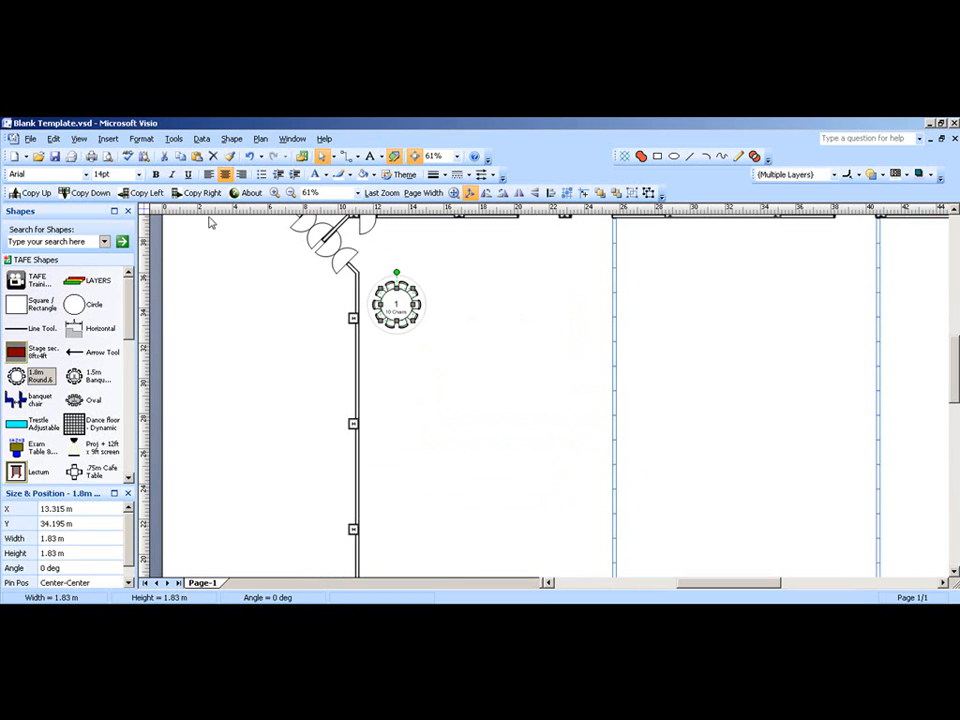
{"action": "left_click", "coordinate": [200, 192]}
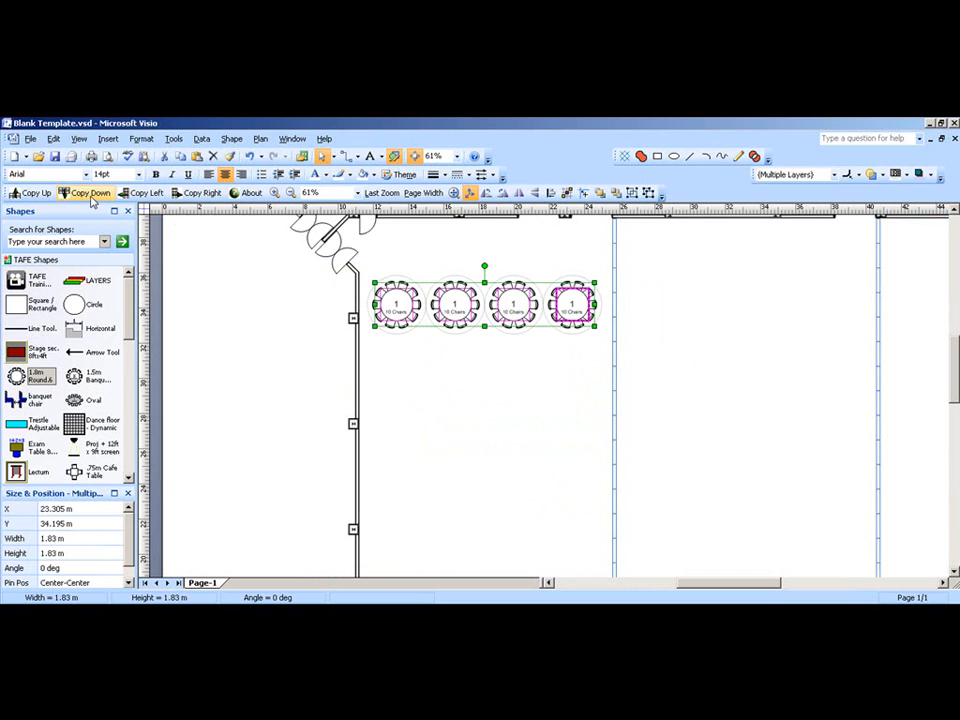
{"action": "left_click", "coordinate": [89, 192]}
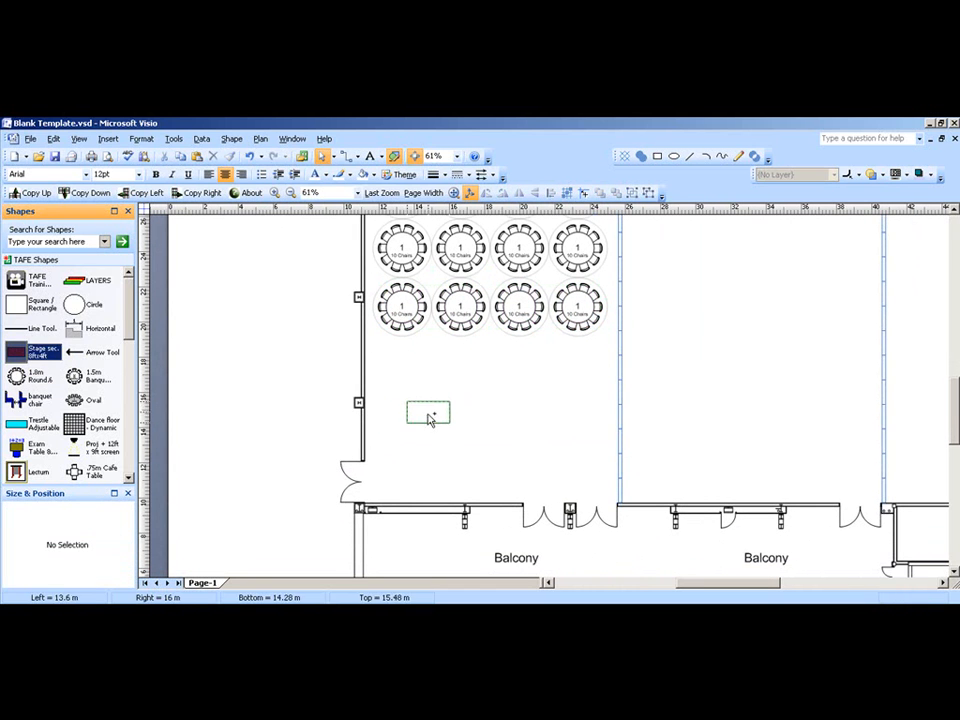
- Place a stage section and copy it into two rows of eight sections
{"action": "left_click", "coordinate": [428, 413]}
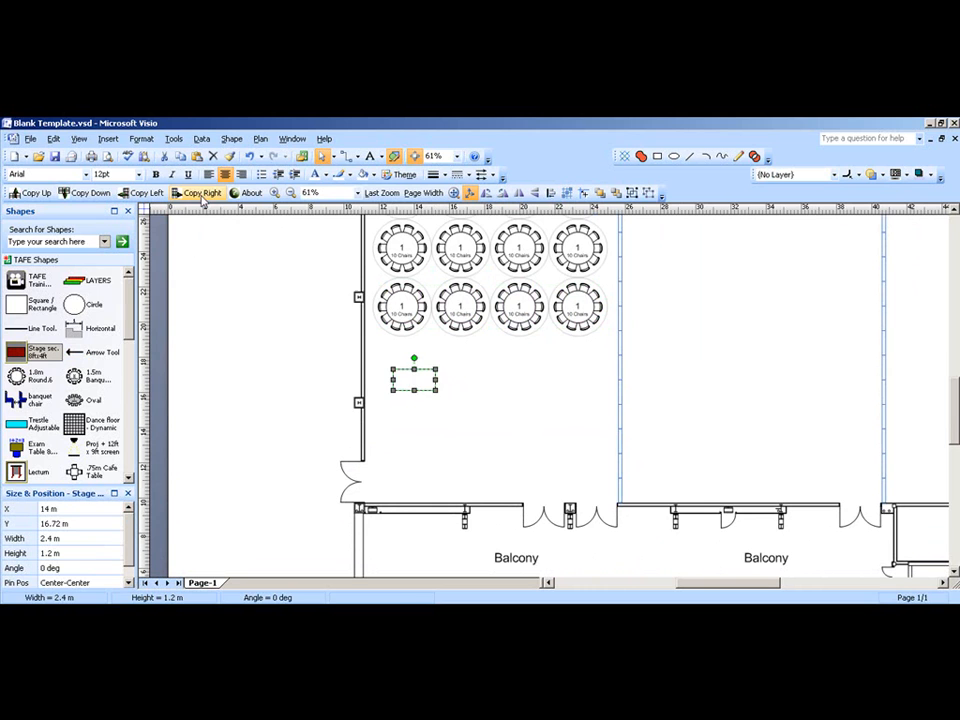
{"action": "left_click", "coordinate": [203, 192]}
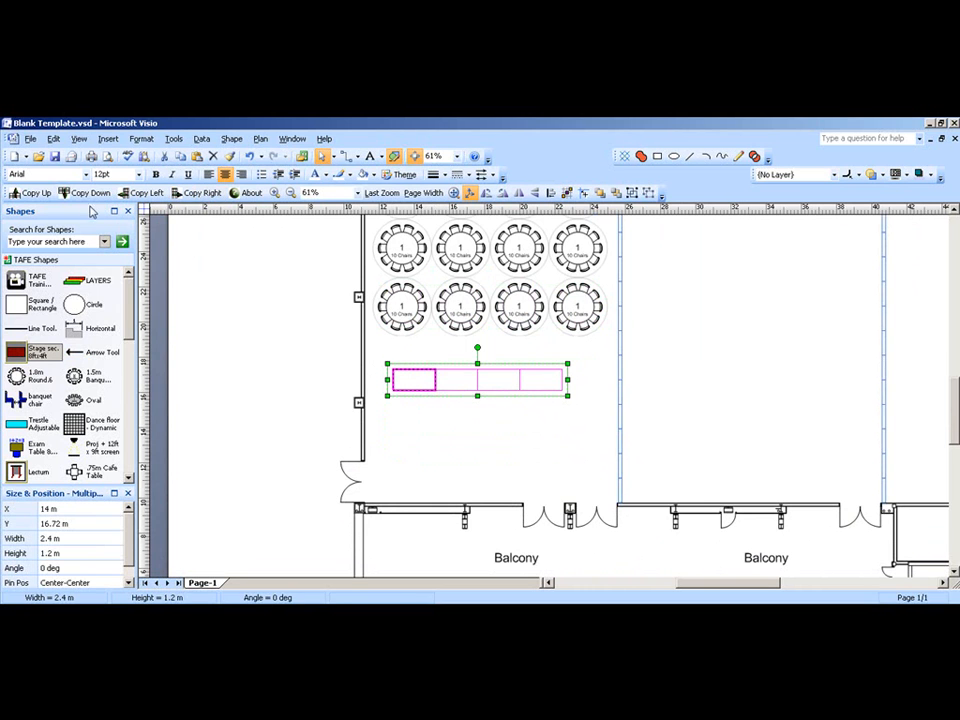
{"action": "left_click", "coordinate": [90, 192]}
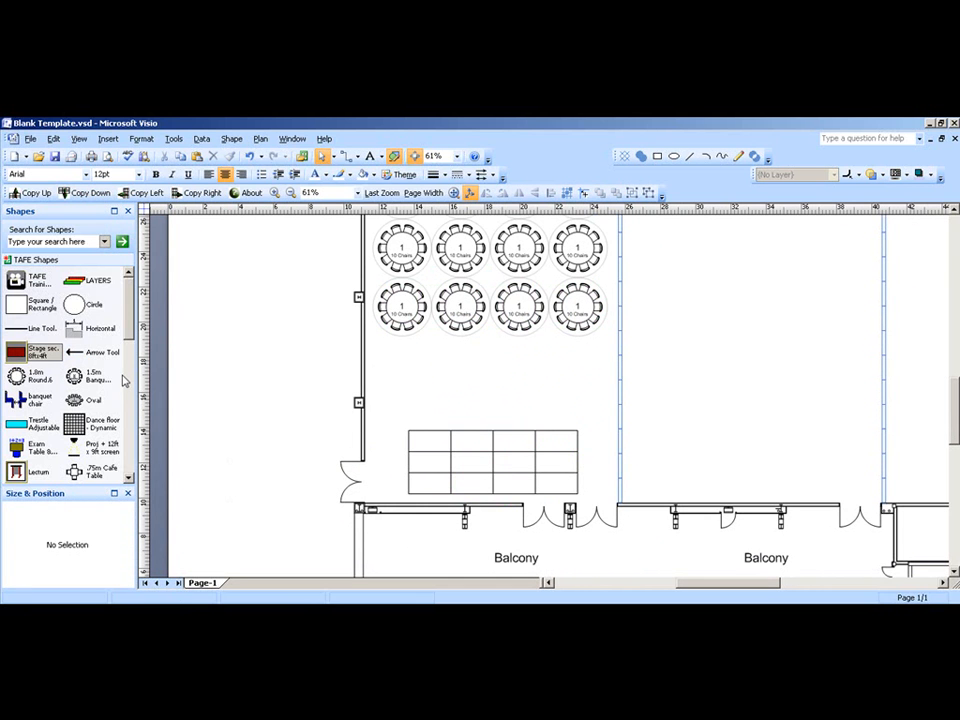
- Add a Dance floor - Dynamic shape with 4 m width and 4 m length
{"action": "left_click_drag", "start_coordinate": [100, 422], "coordinate": [482, 385]}
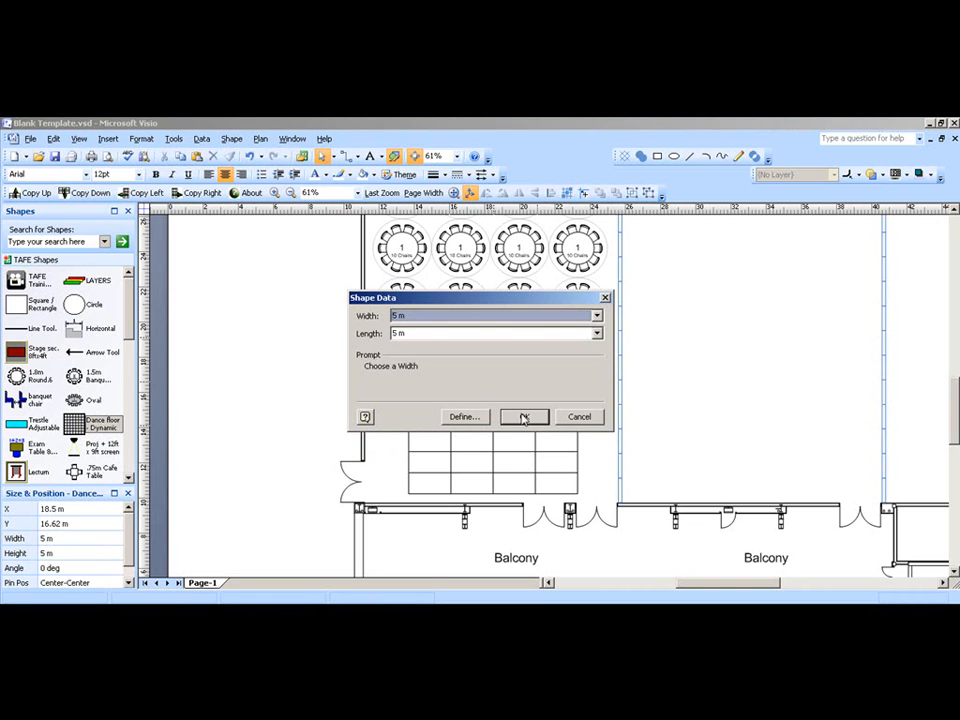
{"action": "left_click", "coordinate": [597, 333]}
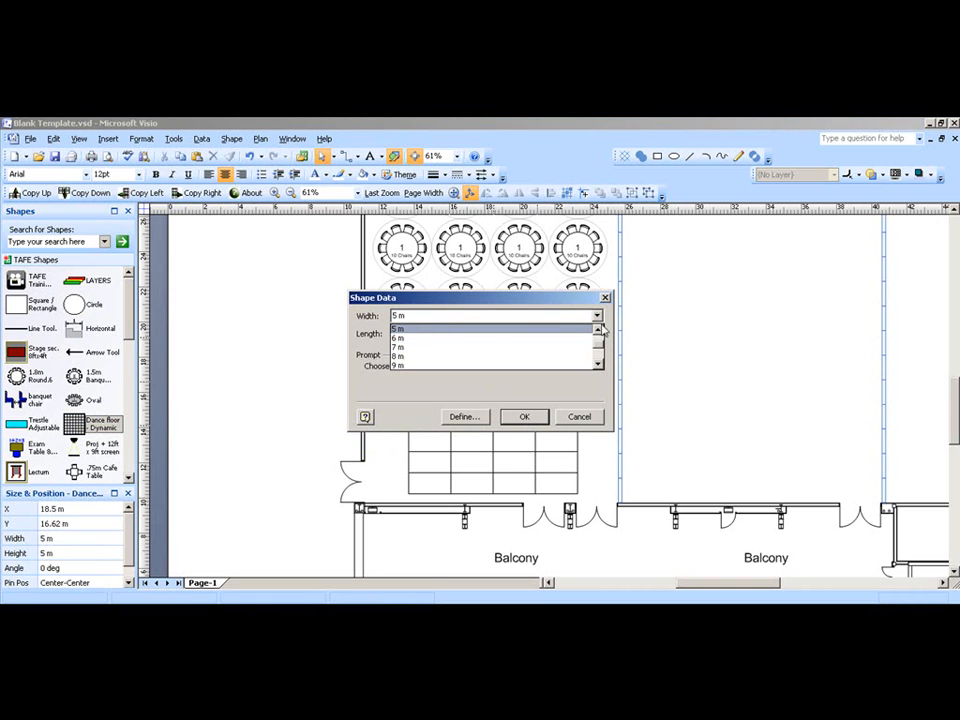
{"action": "left_click", "coordinate": [597, 333]}
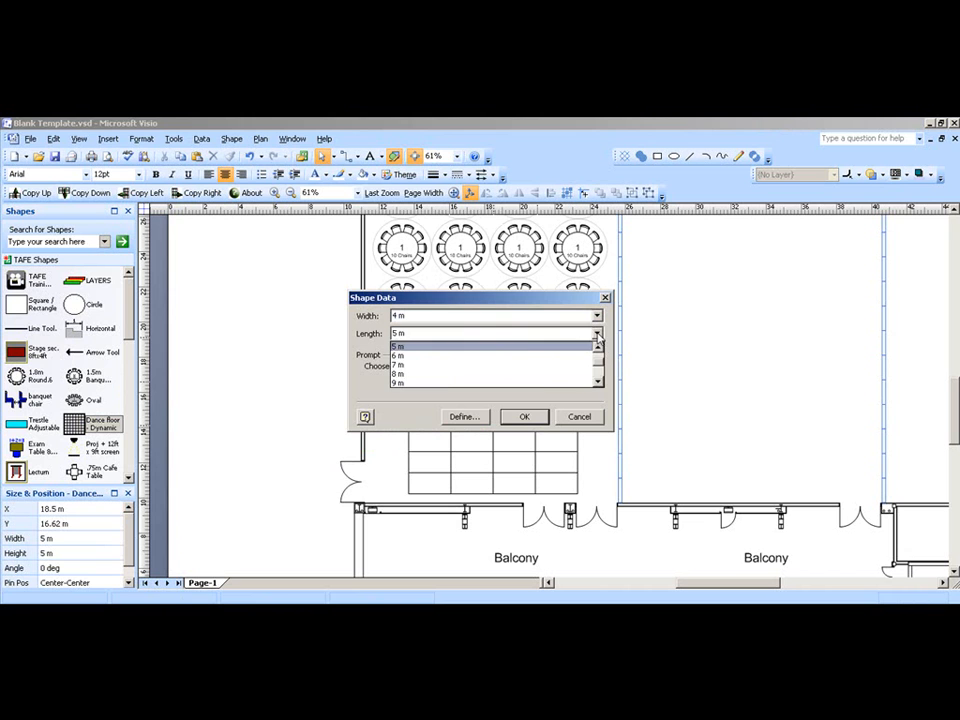
{"action": "left_click", "coordinate": [524, 416]}
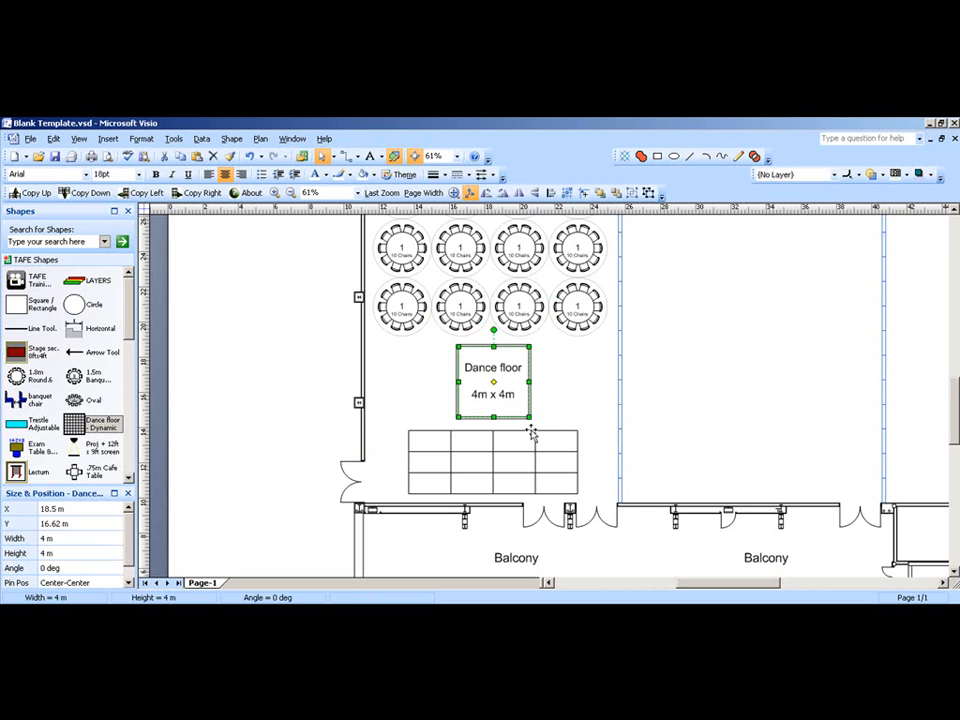
{"action": "left_click", "coordinate": [579, 377]}
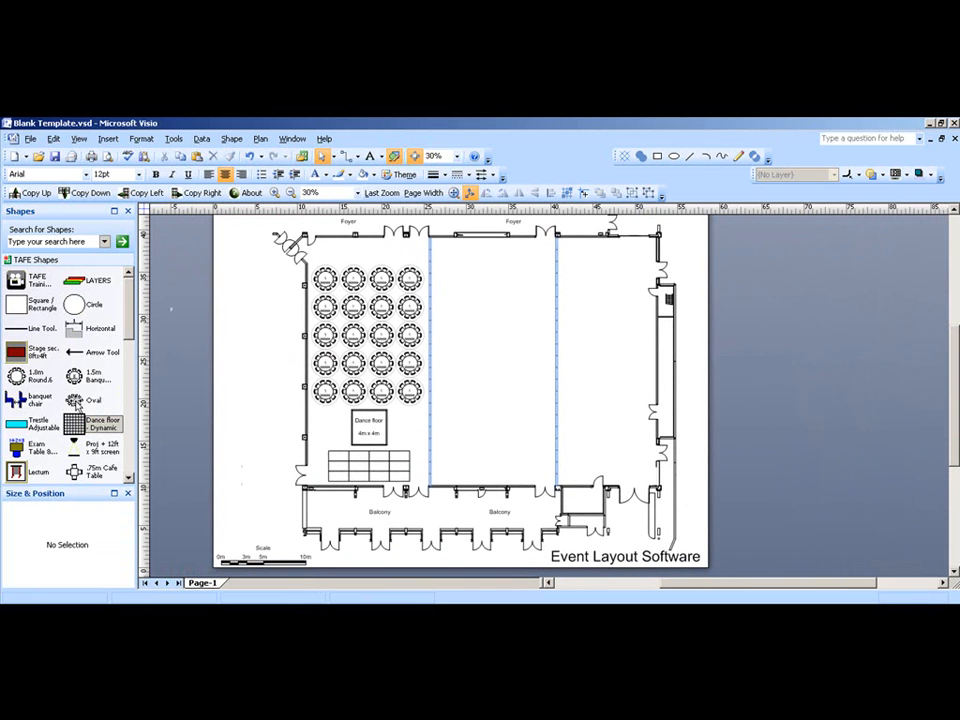
{"action": "mouse_move", "coordinate": [175, 390]}
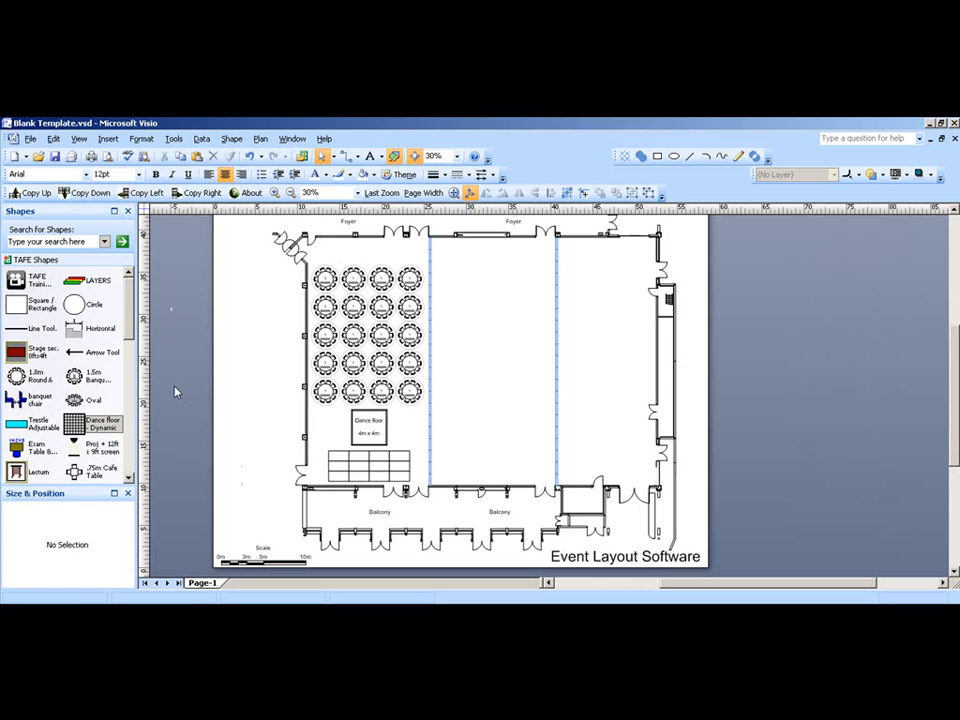
{"action": "mouse_move", "coordinate": [457, 276]}
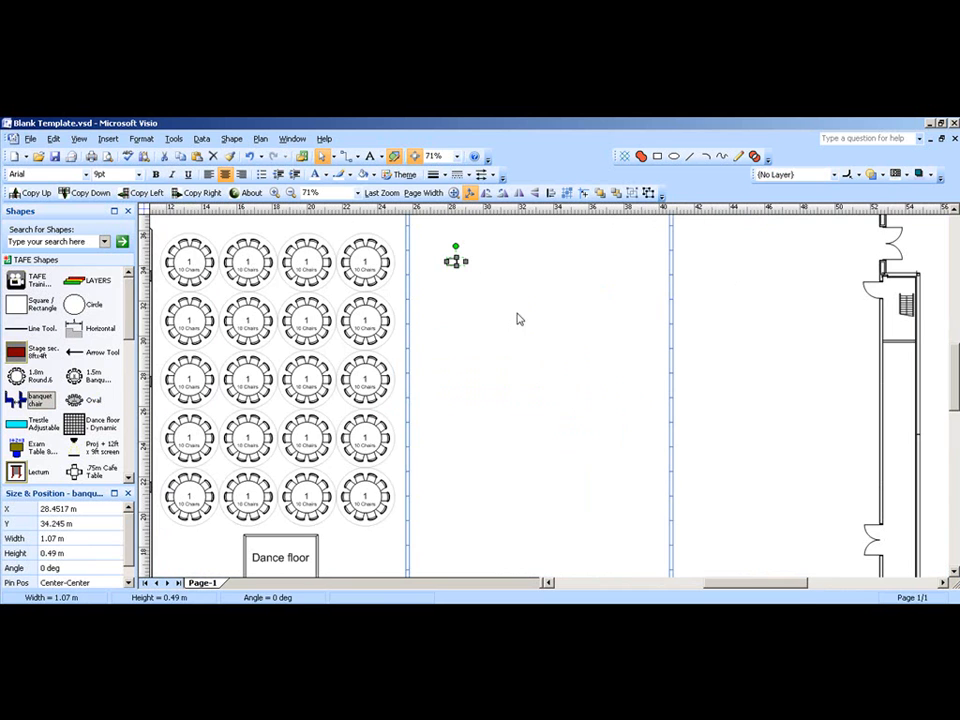
{"action": "mouse_move", "coordinate": [487, 193]}
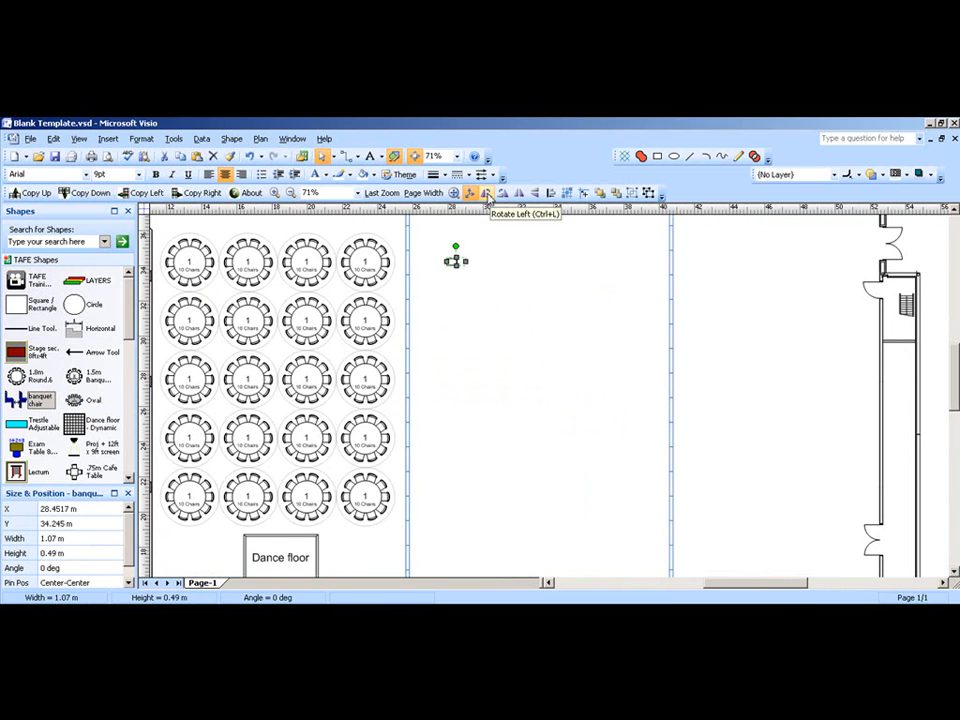
- Rotate the banquet chair left and copy it down into thirteen theatre-style rows
{"action": "left_click", "coordinate": [485, 193]}
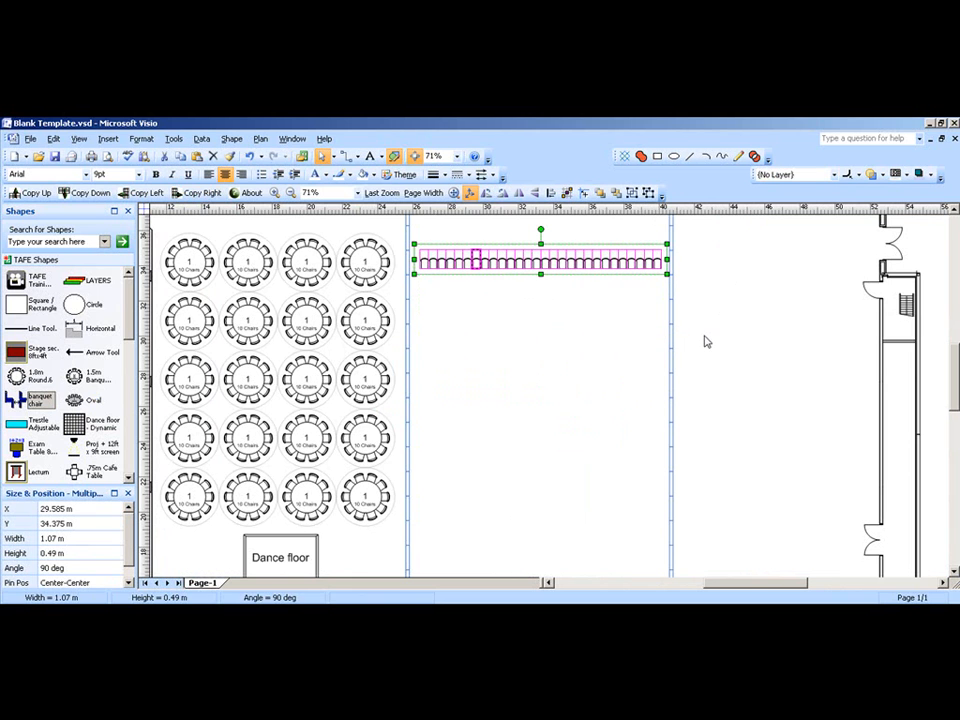
{"action": "left_click", "coordinate": [88, 192]}
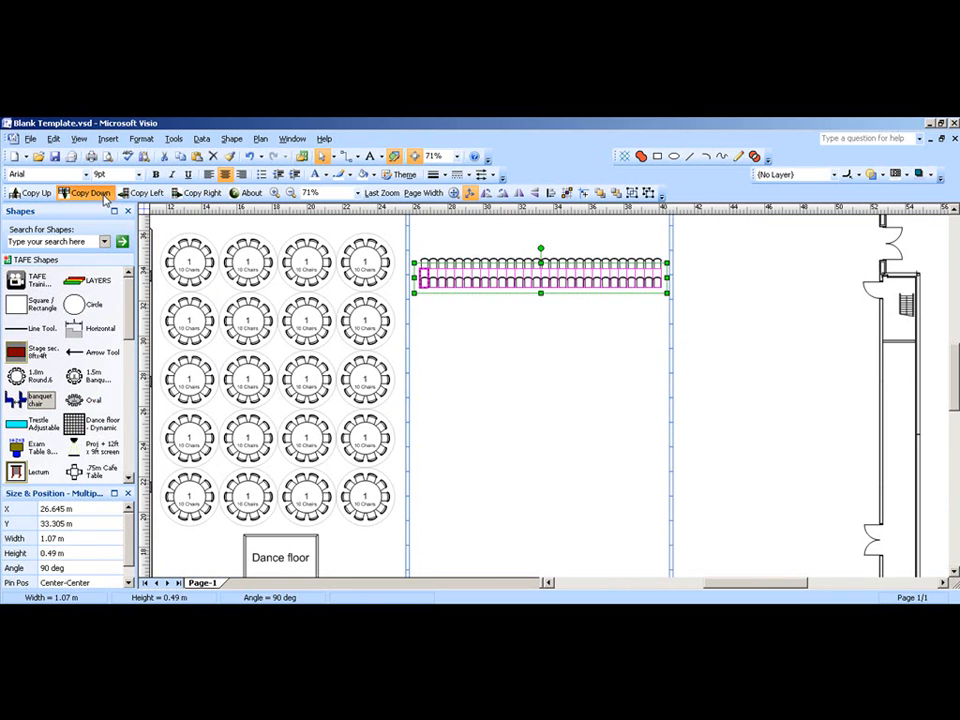
{"action": "left_click", "coordinate": [88, 192]}
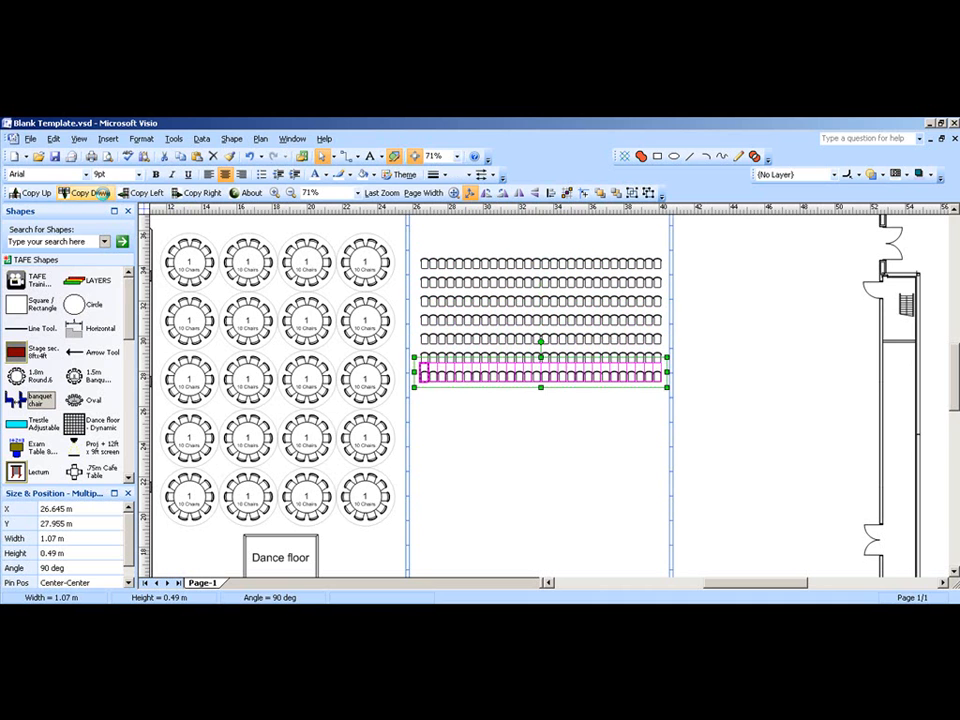
{"action": "left_click_drag", "start_coordinate": [540, 370], "coordinate": [540, 408]}
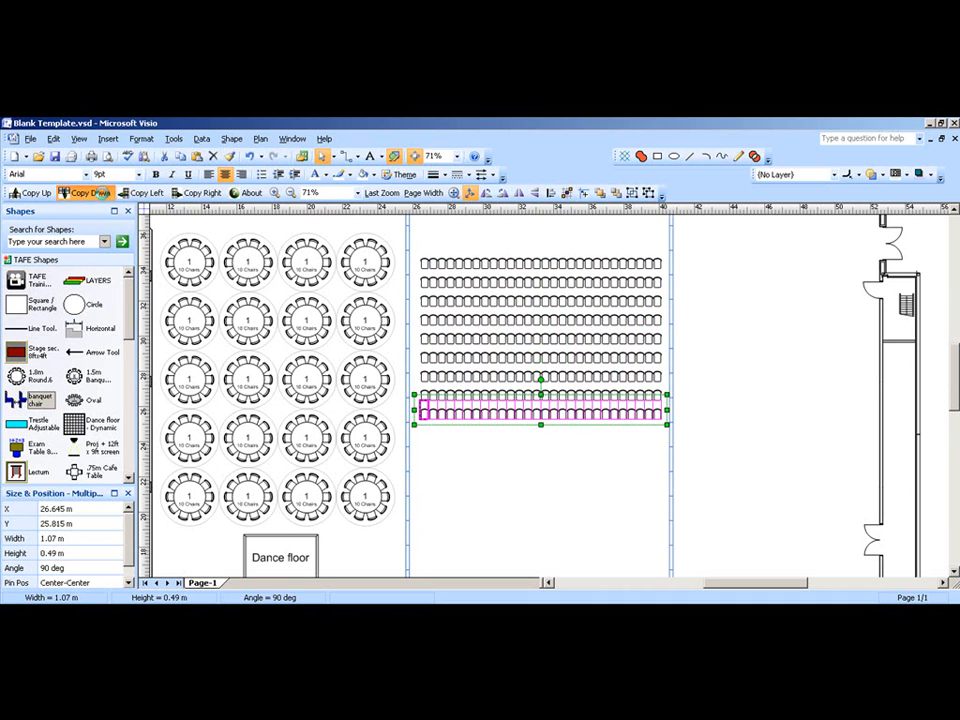
{"action": "left_click", "coordinate": [88, 192]}
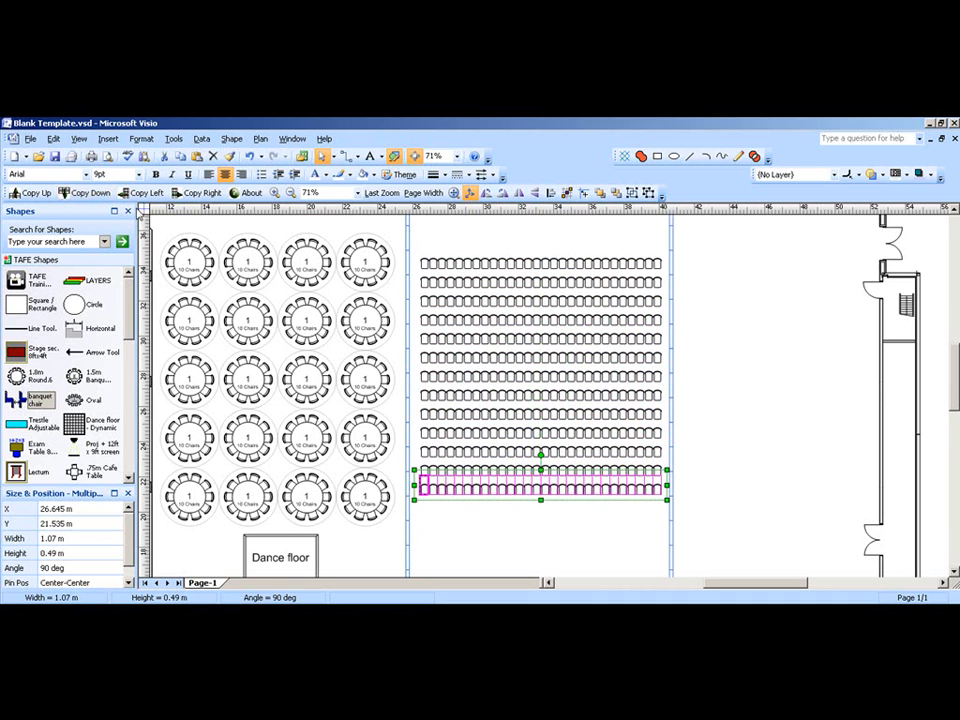
{"action": "left_click", "coordinate": [490, 248]}
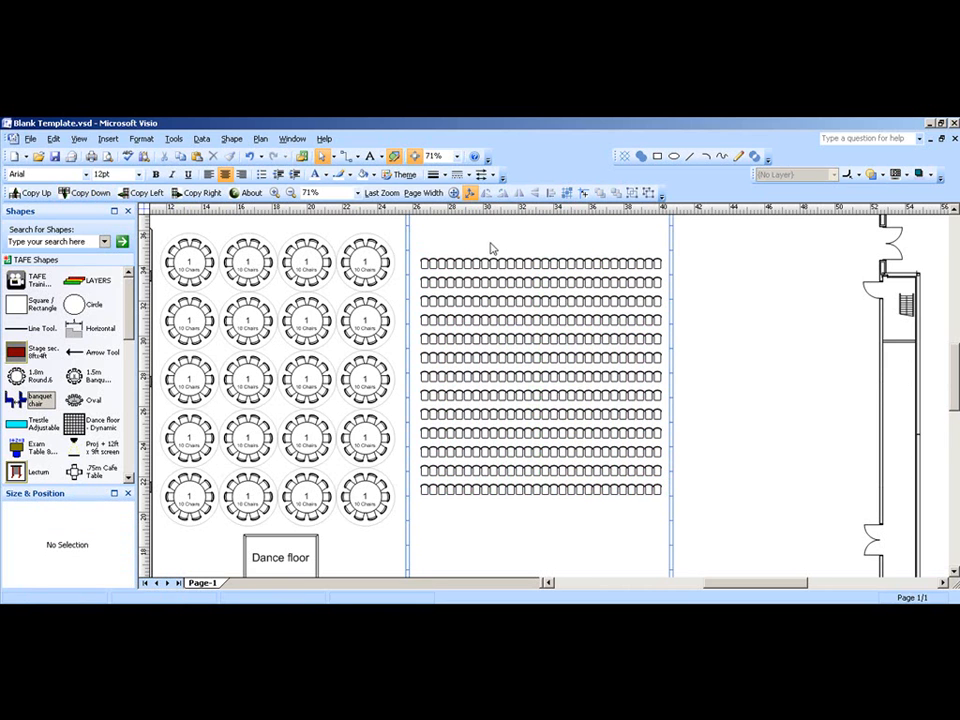
- Delete two chair columns across all rows, splitting seating into three blocks
{"action": "left_click_drag", "start_coordinate": [487, 250], "coordinate": [490, 520]}
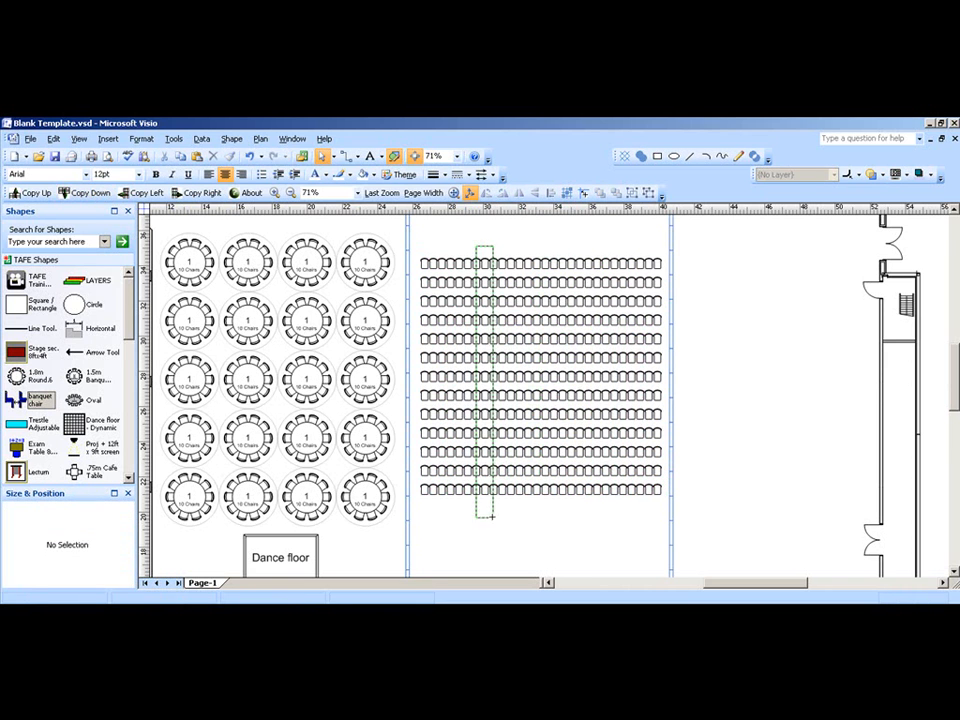
{"action": "left_click", "coordinate": [495, 544]}
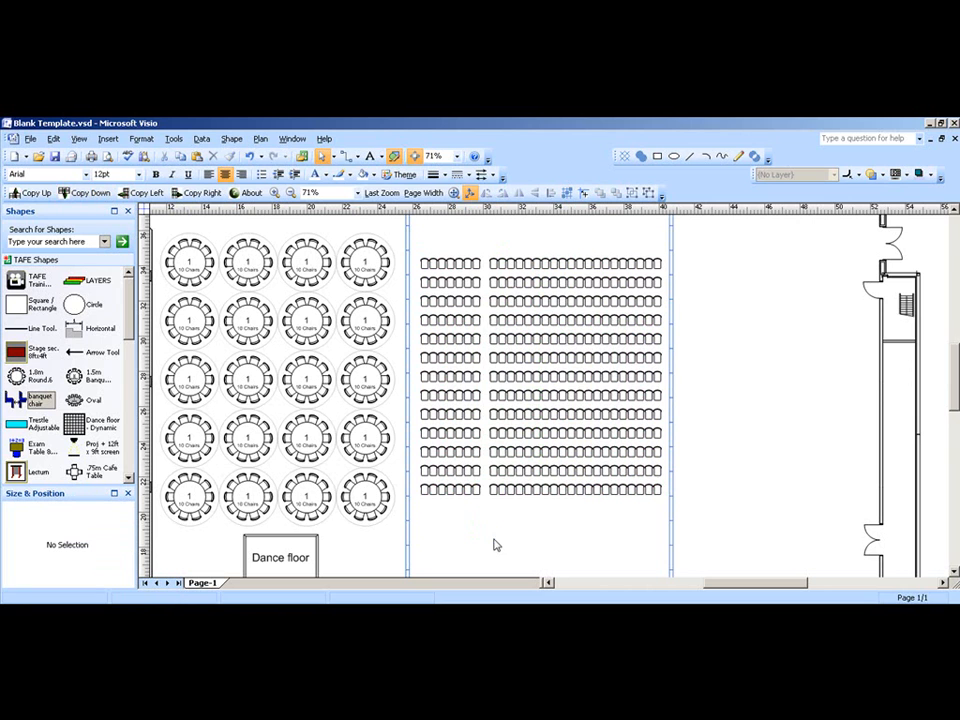
{"action": "left_click", "coordinate": [590, 273]}
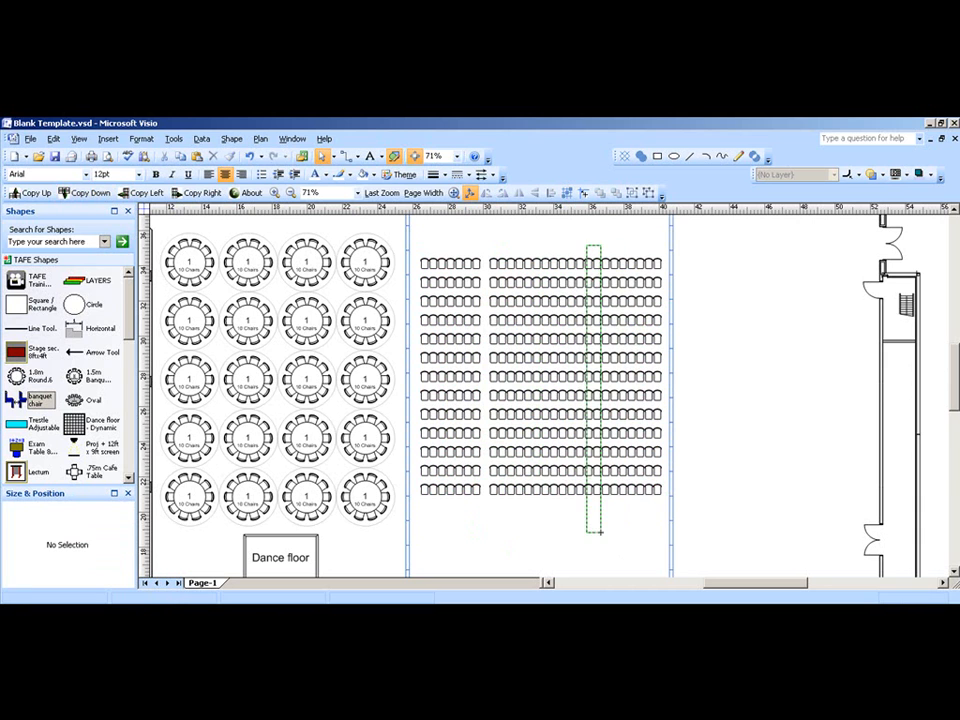
{"action": "left_click", "coordinate": [595, 370]}
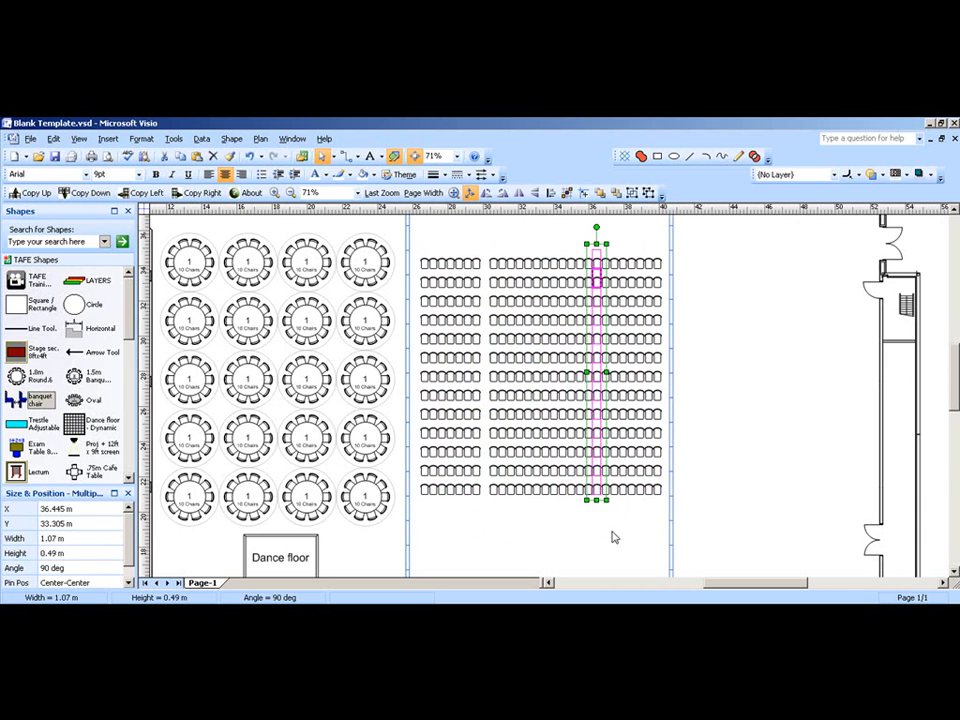
{"action": "left_click", "coordinate": [565, 516]}
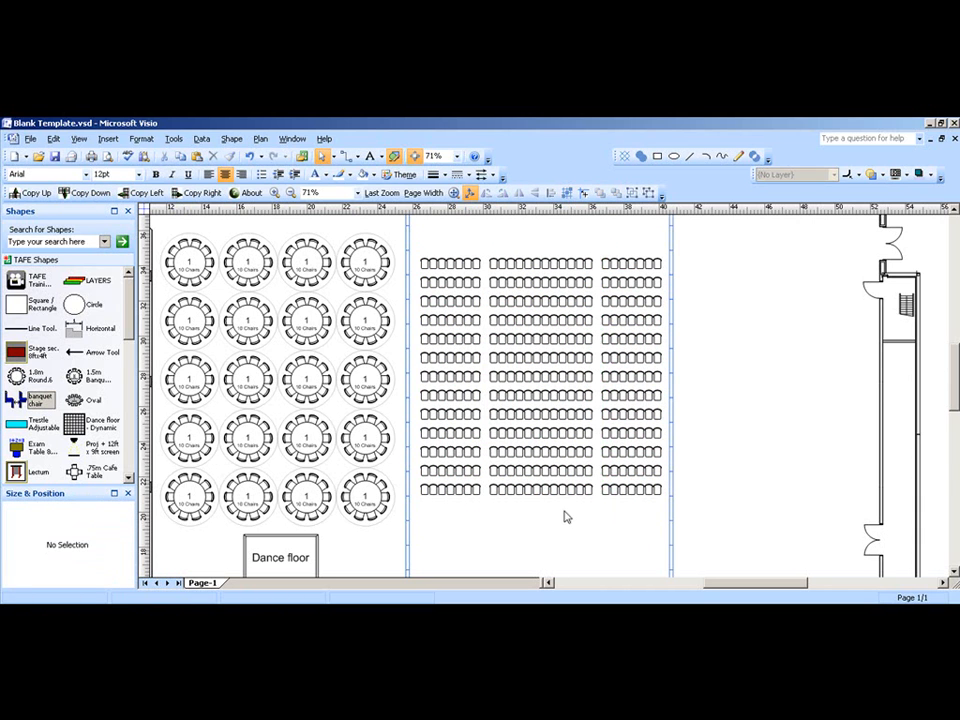
{"action": "scroll", "scroll_direction": "down", "scroll_amount": 3}
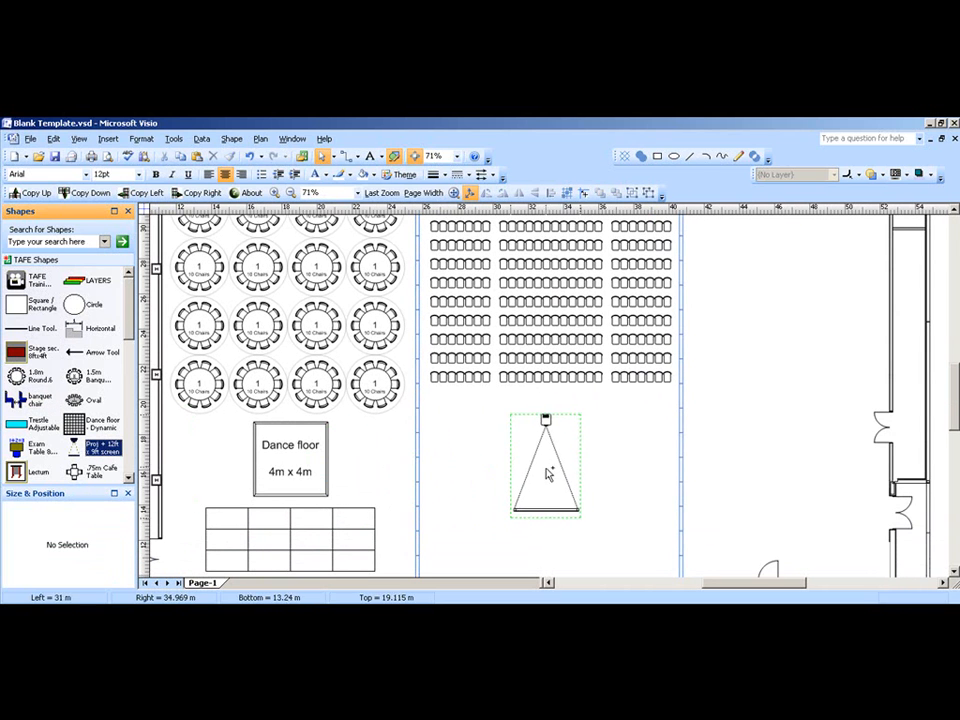
- Place a stage section and position a 4x2 stage block below the projector screen
{"action": "left_click_drag", "start_coordinate": [547, 475], "coordinate": [553, 447]}
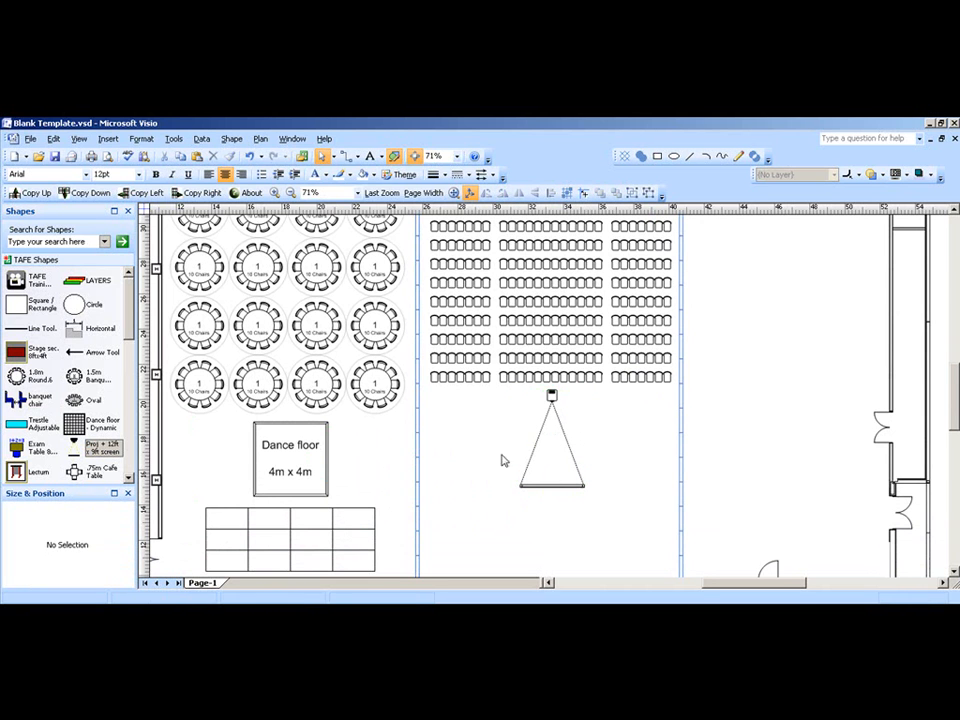
{"action": "scroll", "scroll_direction": "down", "scroll_amount": 3}
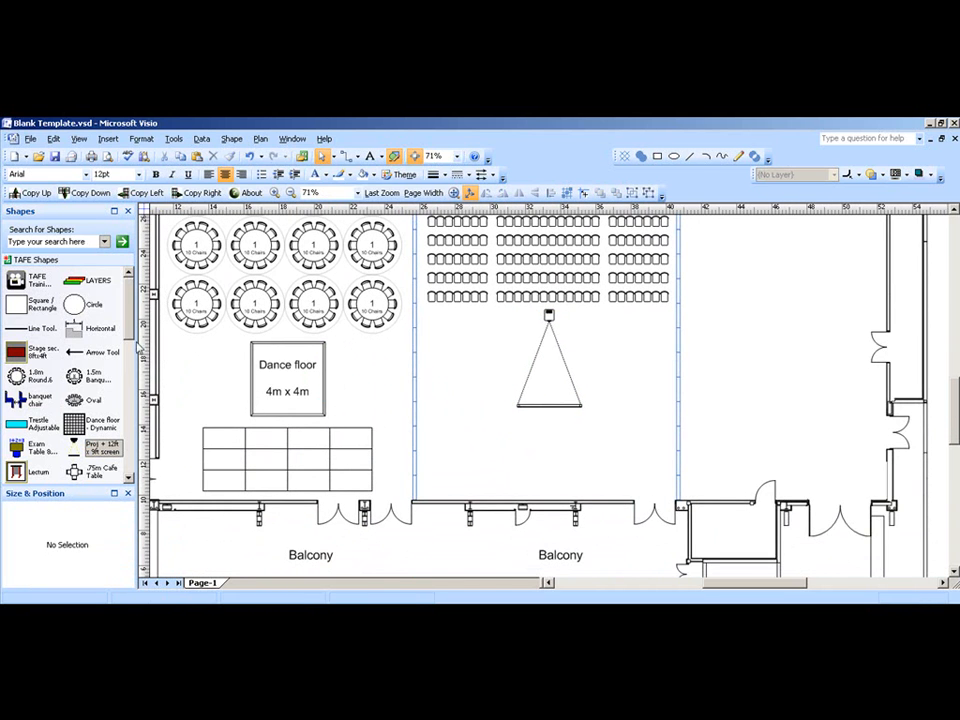
{"action": "mouse_move", "coordinate": [15, 350]}
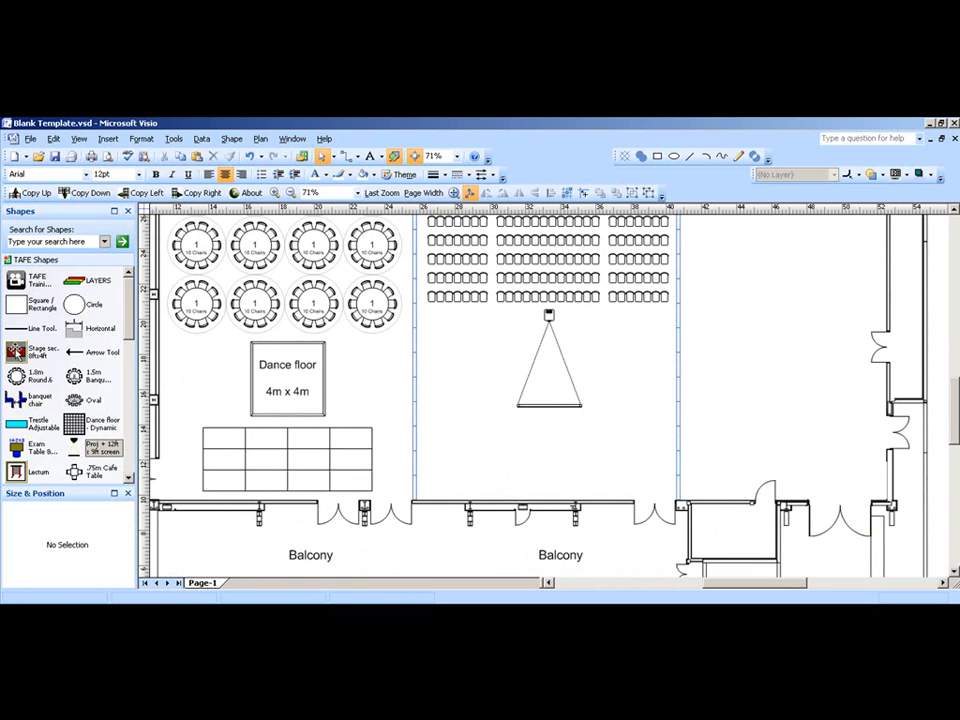
{"action": "left_click_drag", "start_coordinate": [30, 347], "coordinate": [470, 420]}
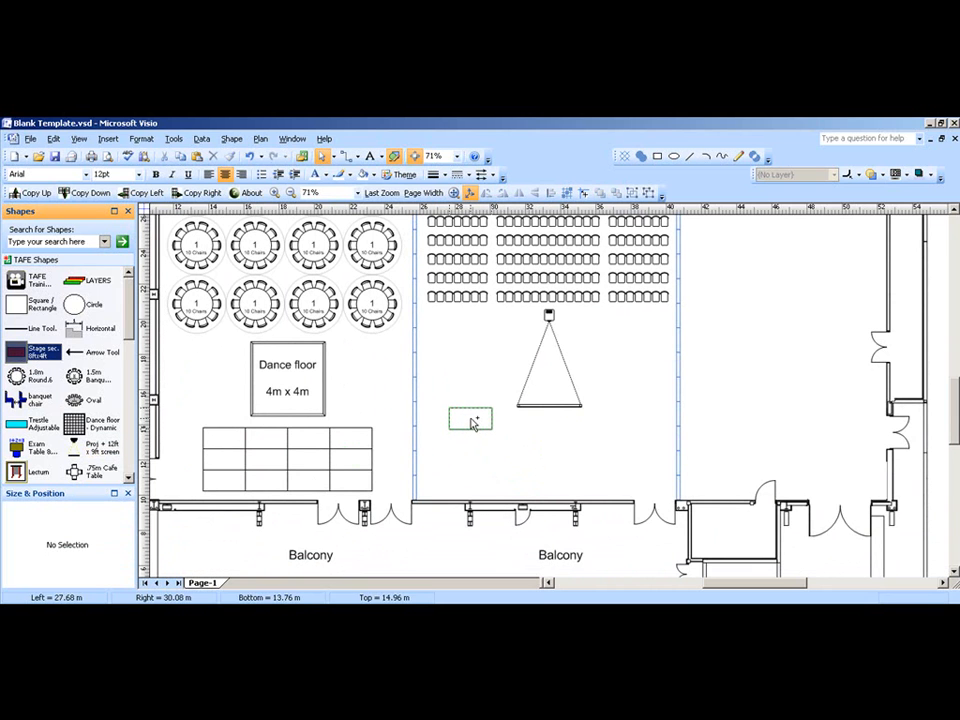
{"action": "left_click", "coordinate": [470, 418]}
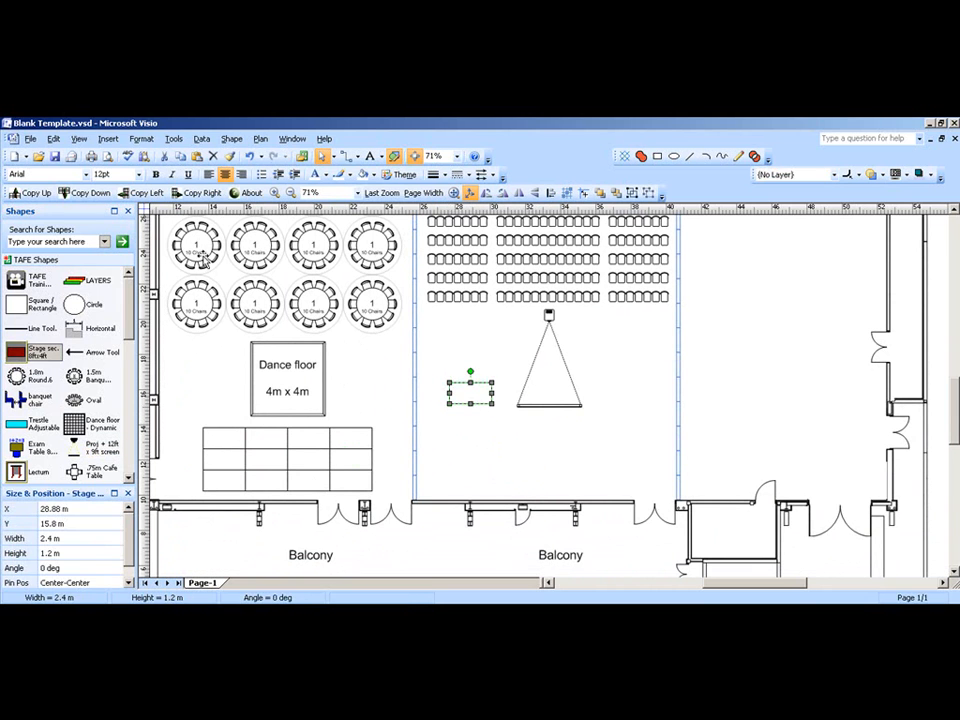
{"action": "left_click", "coordinate": [201, 192]}
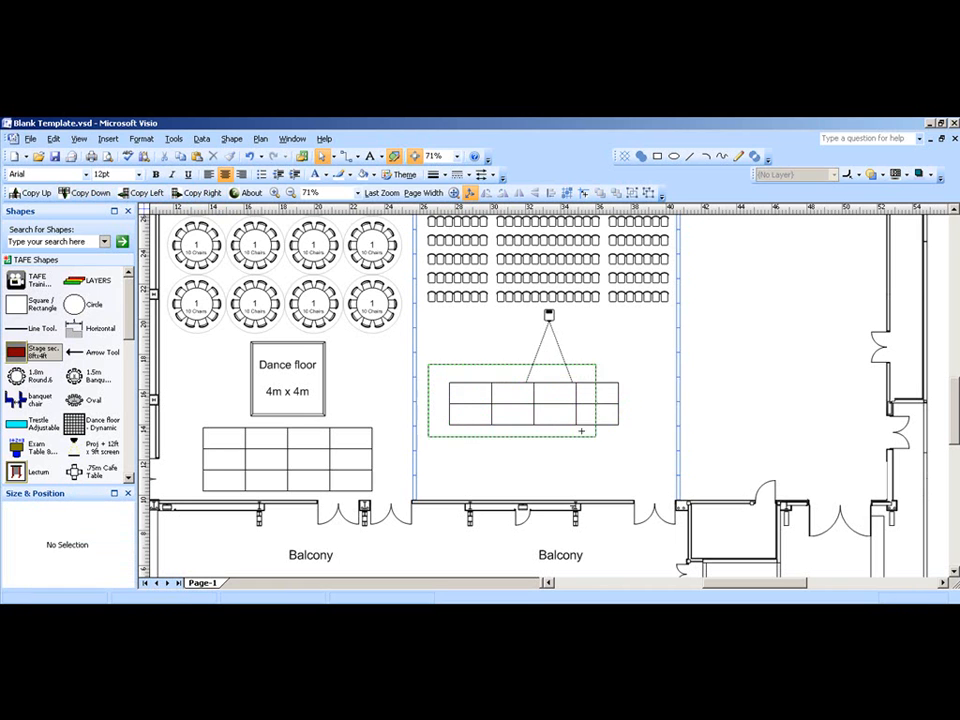
{"action": "left_click", "coordinate": [547, 405]}
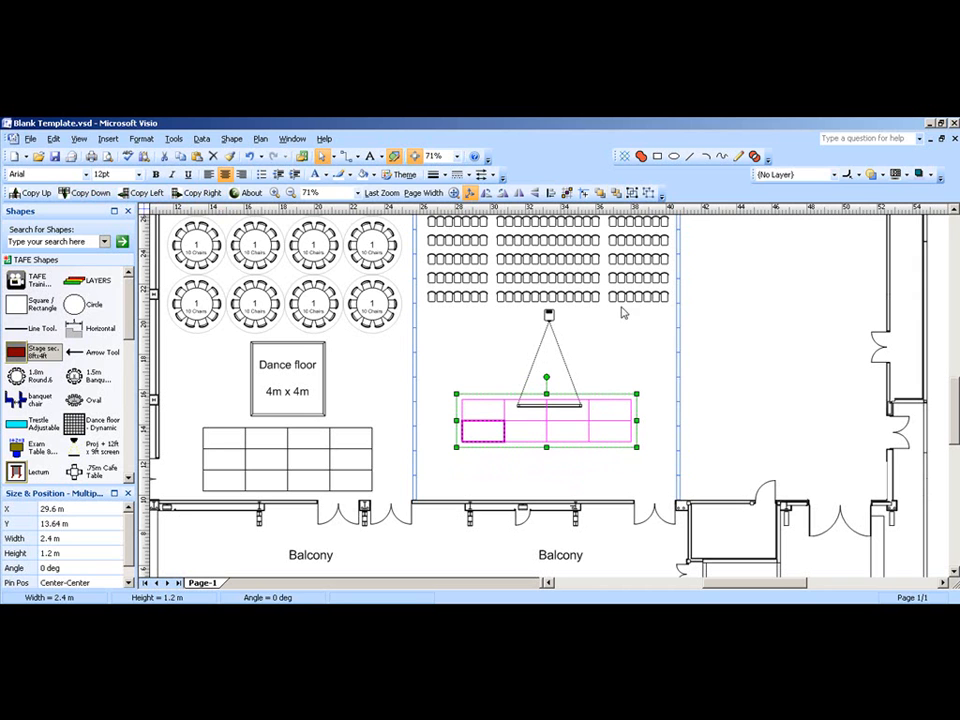
{"action": "left_click", "coordinate": [450, 382]}
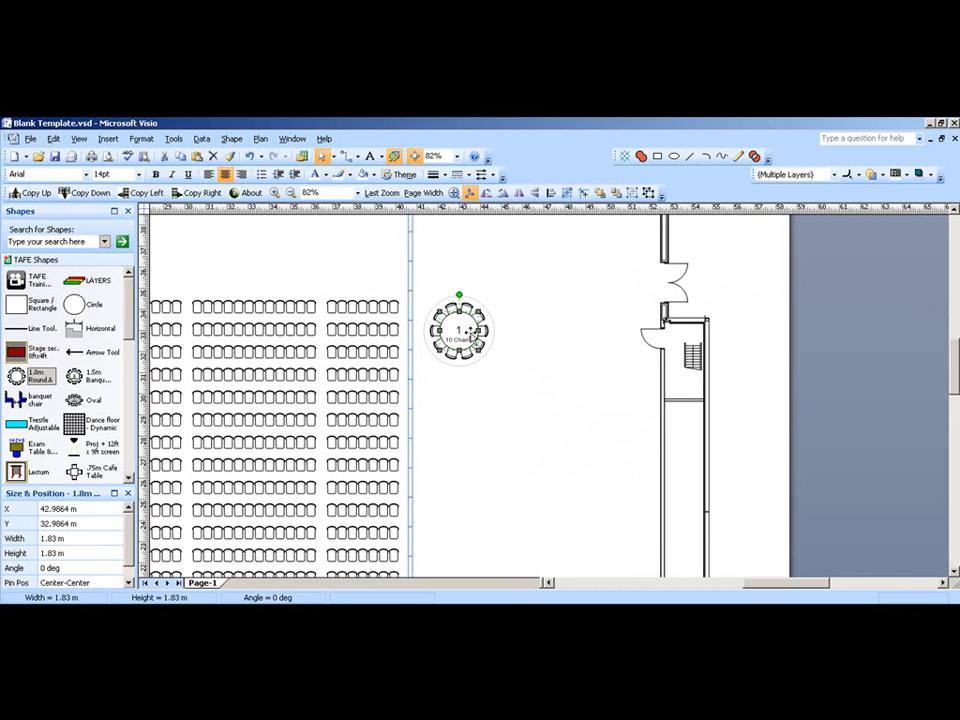
- Add three 1.8m round tables to the right room and align them by middle
{"action": "left_click_drag", "start_coordinate": [459, 330], "coordinate": [530, 305]}
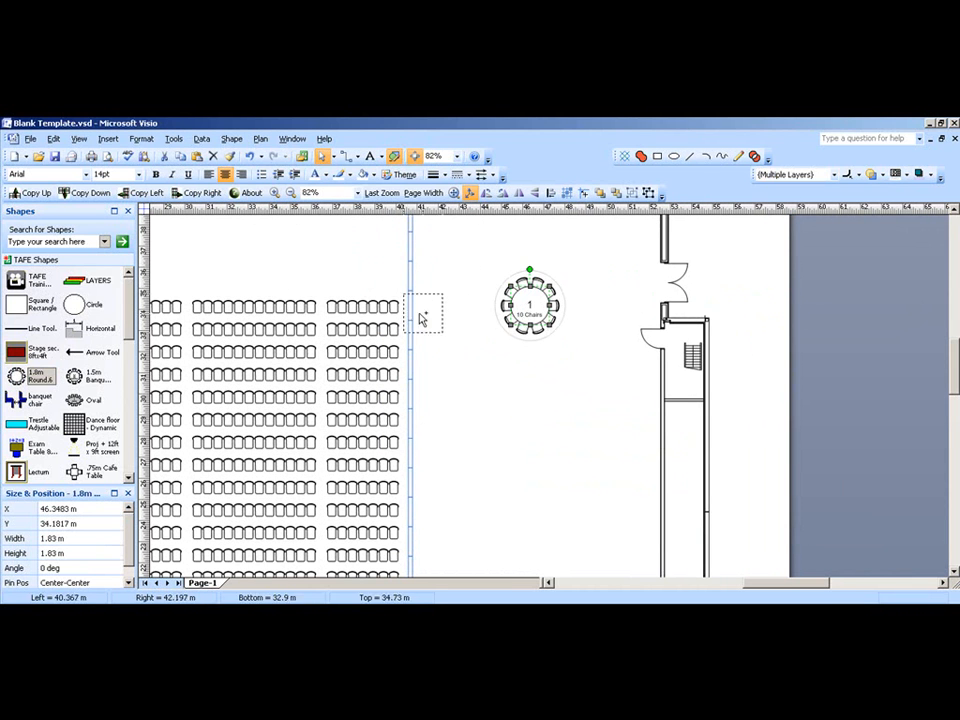
{"action": "left_click_drag", "start_coordinate": [530, 305], "coordinate": [448, 350]}
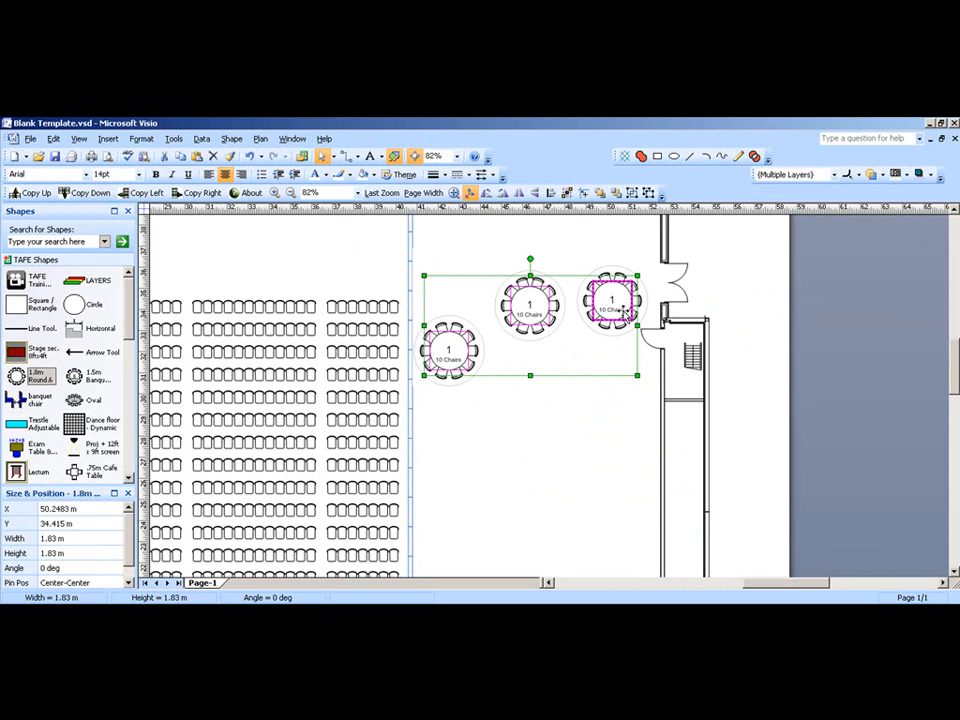
{"action": "mouse_move", "coordinate": [550, 193]}
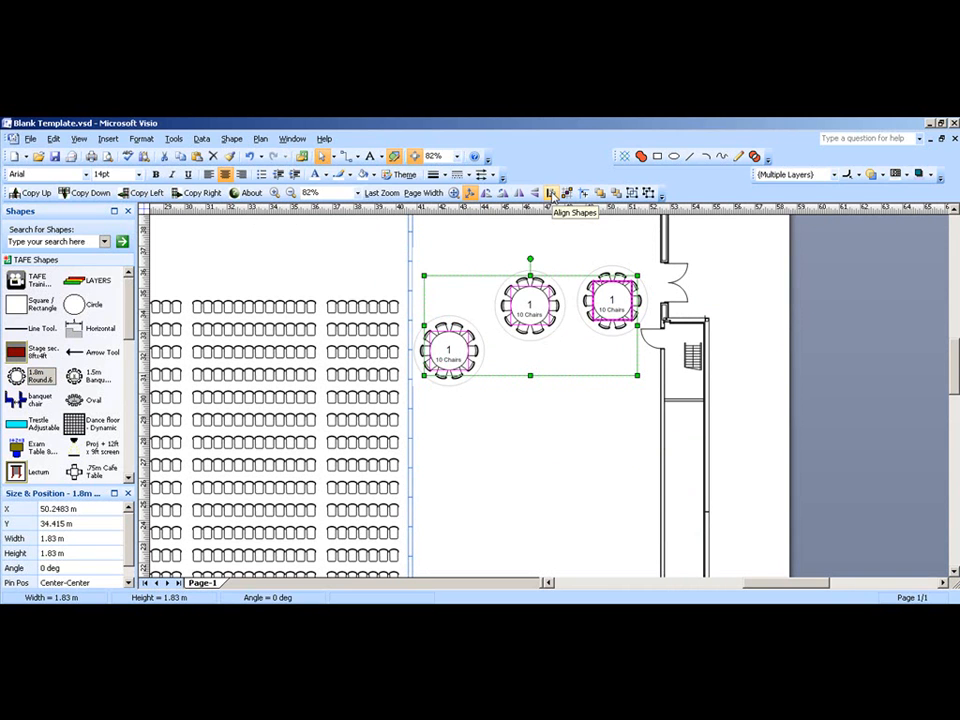
{"action": "left_click", "coordinate": [550, 192]}
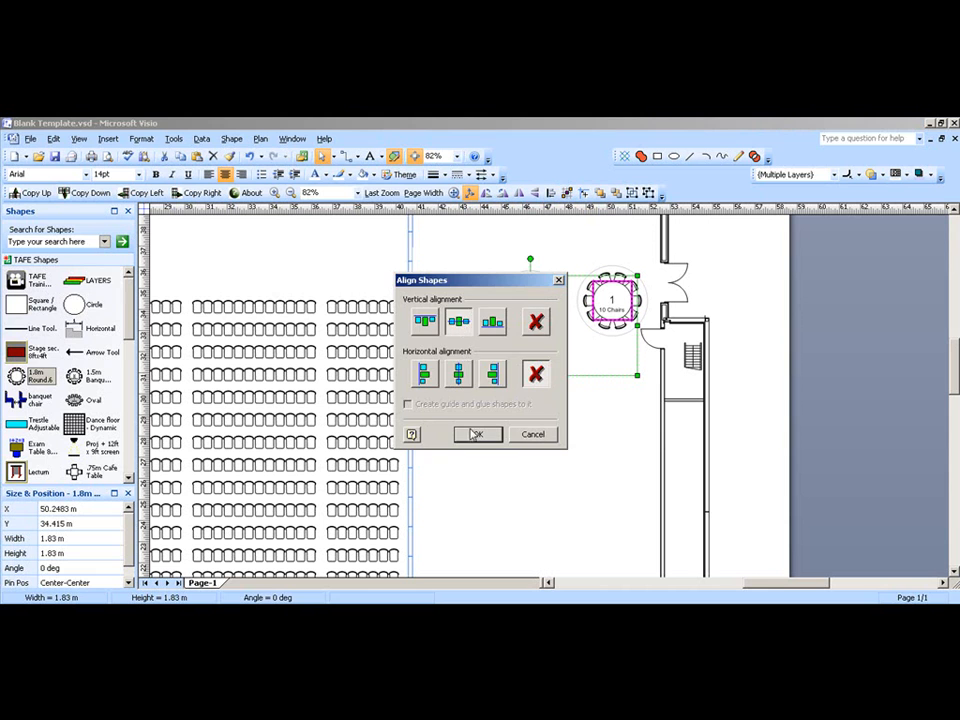
{"action": "left_click", "coordinate": [476, 434]}
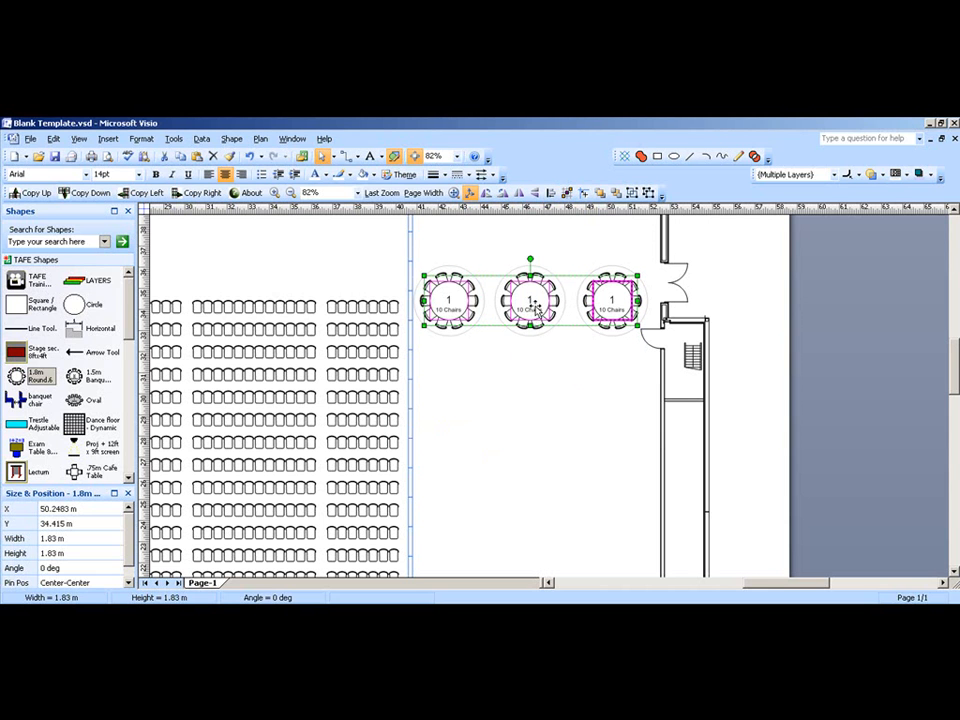
{"action": "left_click_drag", "start_coordinate": [435, 350], "coordinate": [635, 395]}
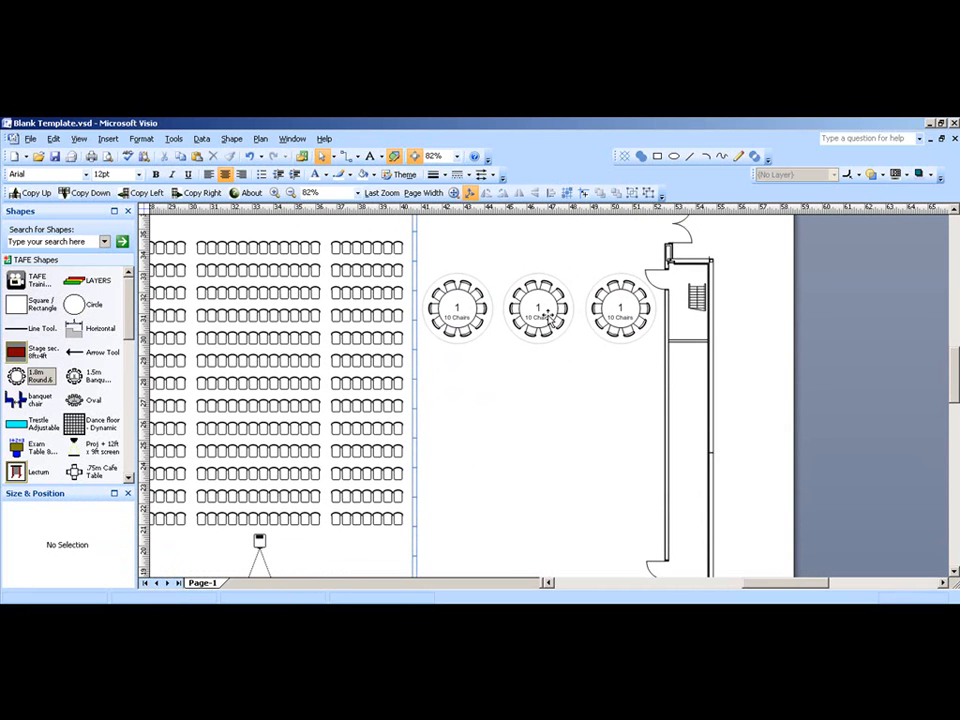
- Swap the round tables for five banquet chairs and align them evenly
{"action": "left_click", "coordinate": [620, 308]}
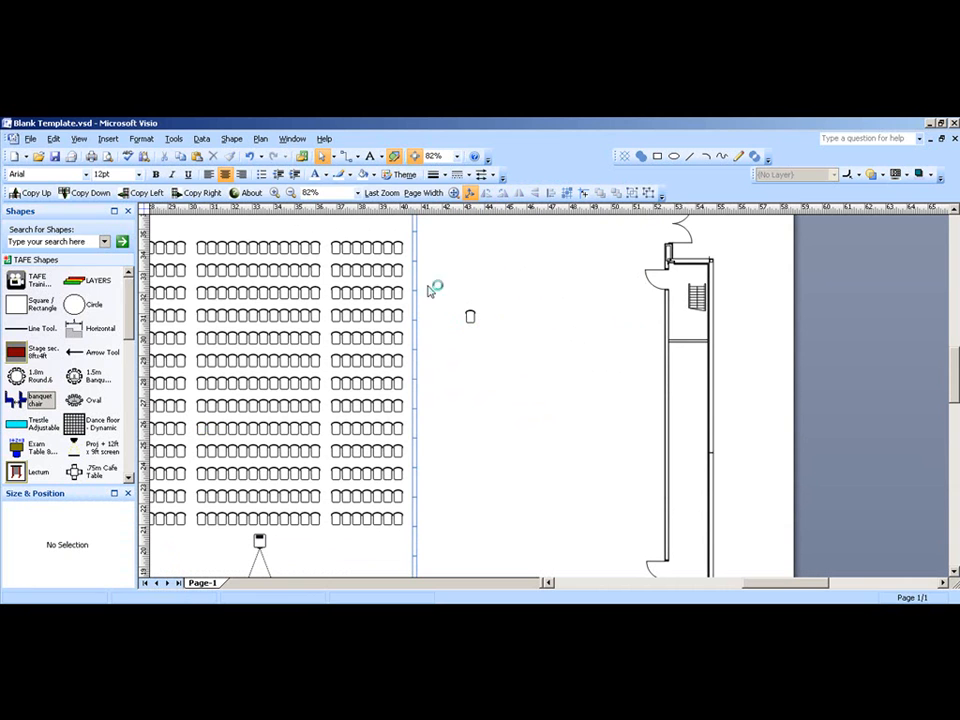
{"action": "mouse_move", "coordinate": [460, 308]}
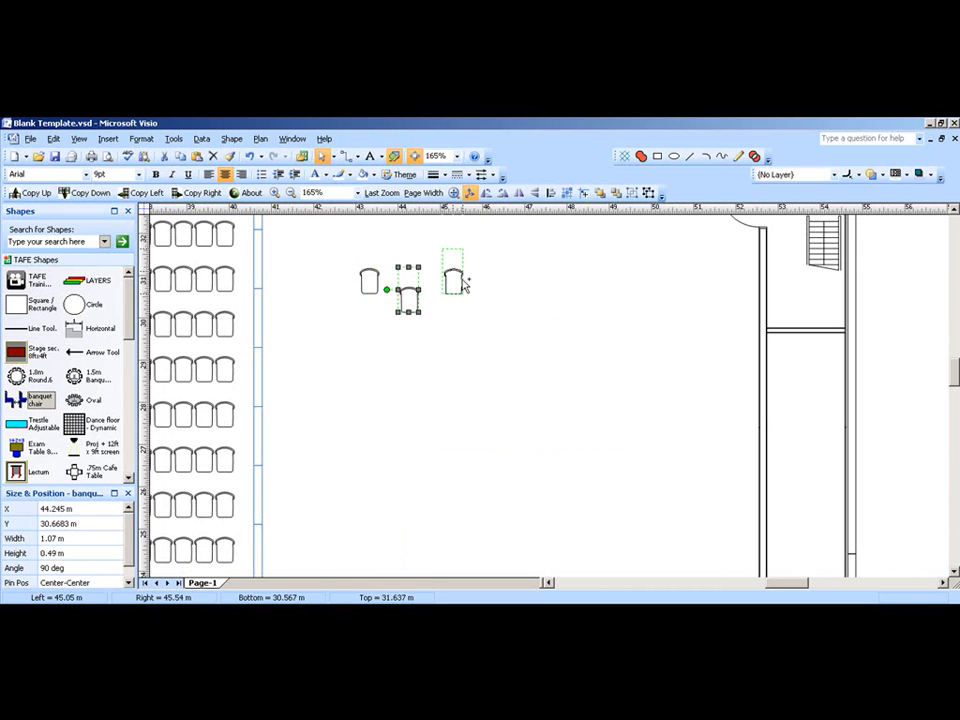
{"action": "left_click_drag", "start_coordinate": [405, 290], "coordinate": [500, 300]}
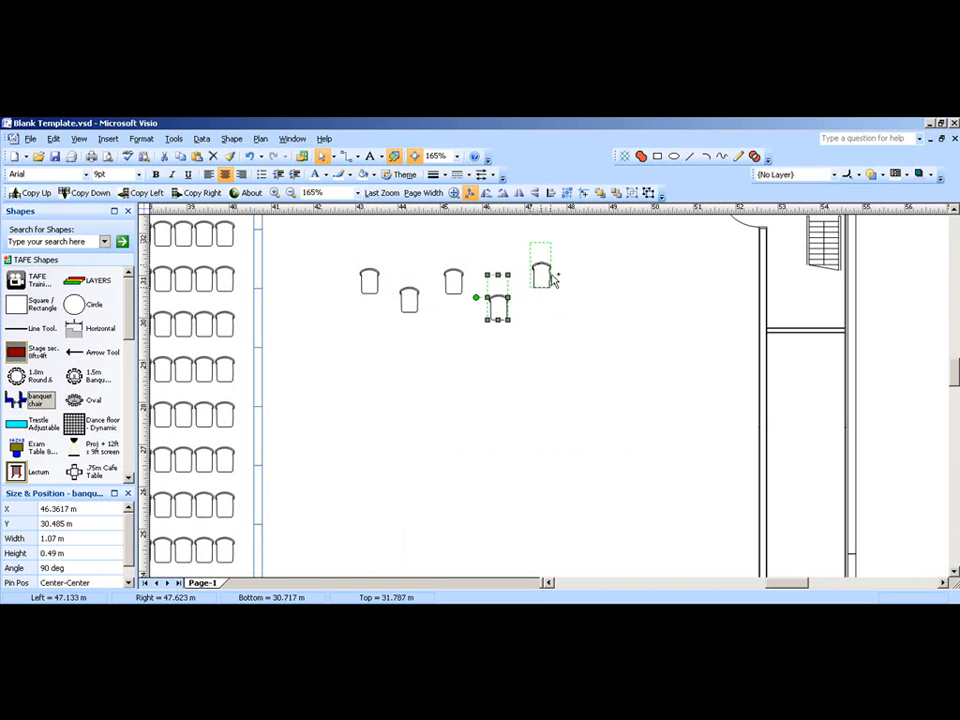
{"action": "left_click_drag", "start_coordinate": [355, 240], "coordinate": [558, 325]}
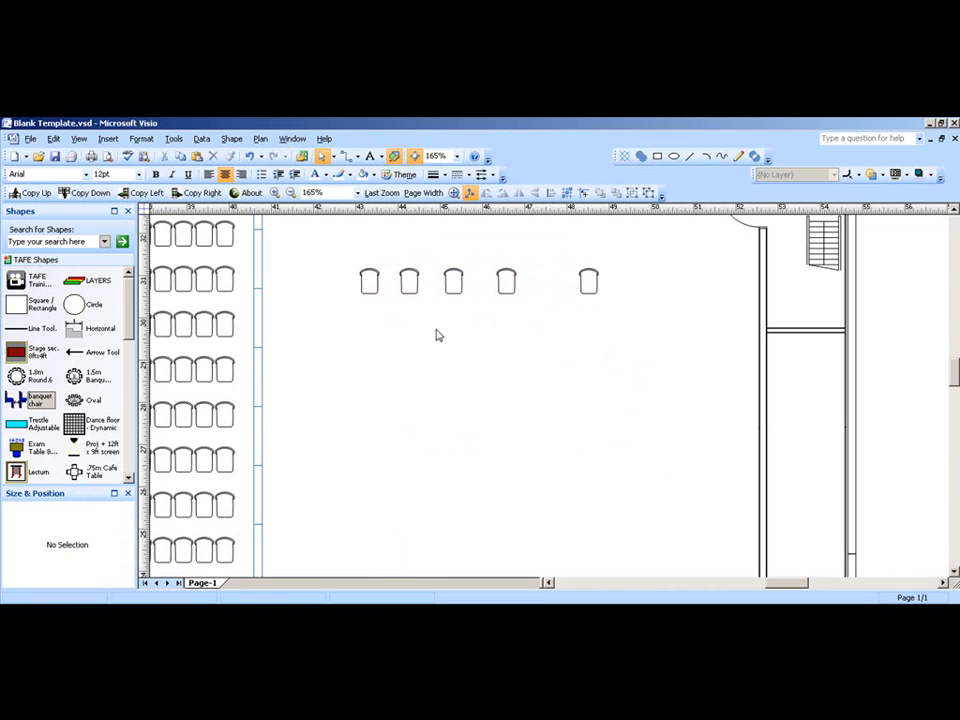
{"action": "mouse_move", "coordinate": [327, 234]}
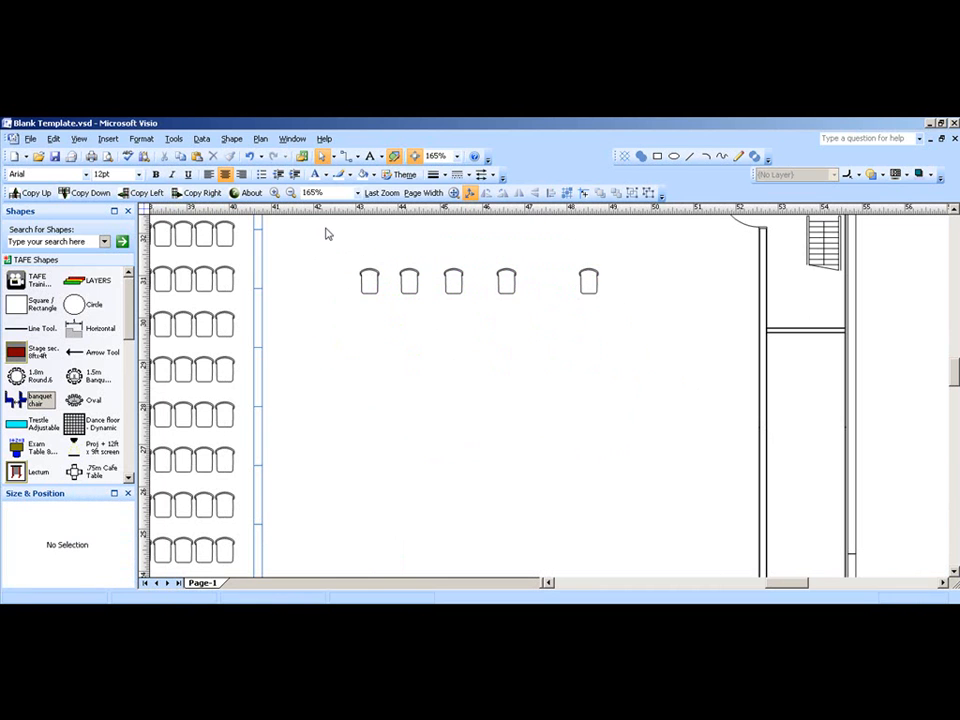
{"action": "left_click_drag", "start_coordinate": [340, 240], "coordinate": [610, 300]}
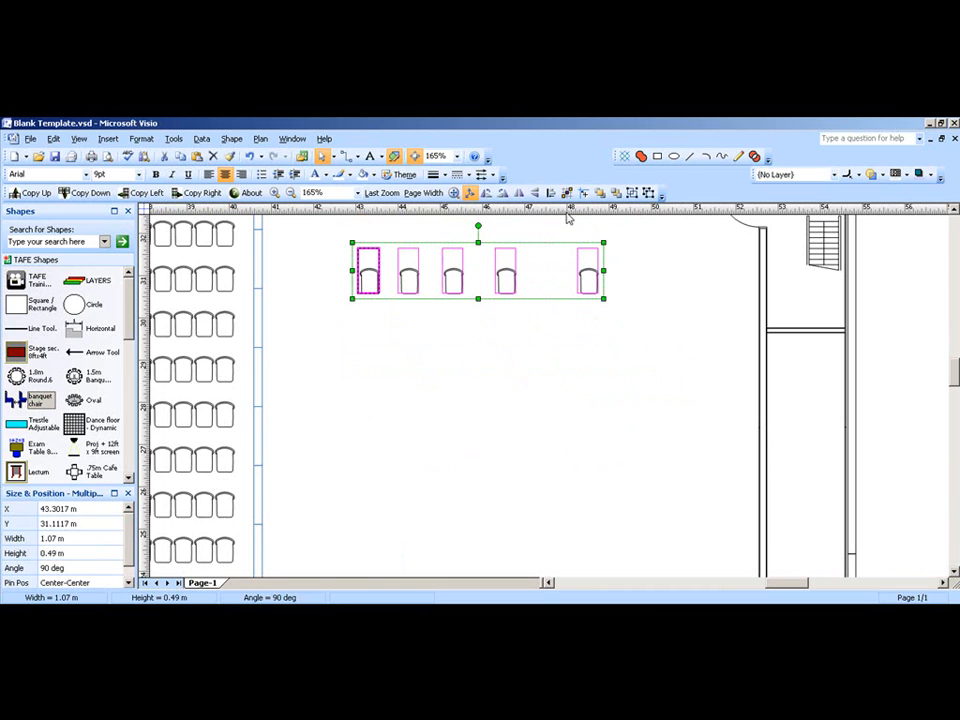
{"action": "left_click", "coordinate": [503, 193]}
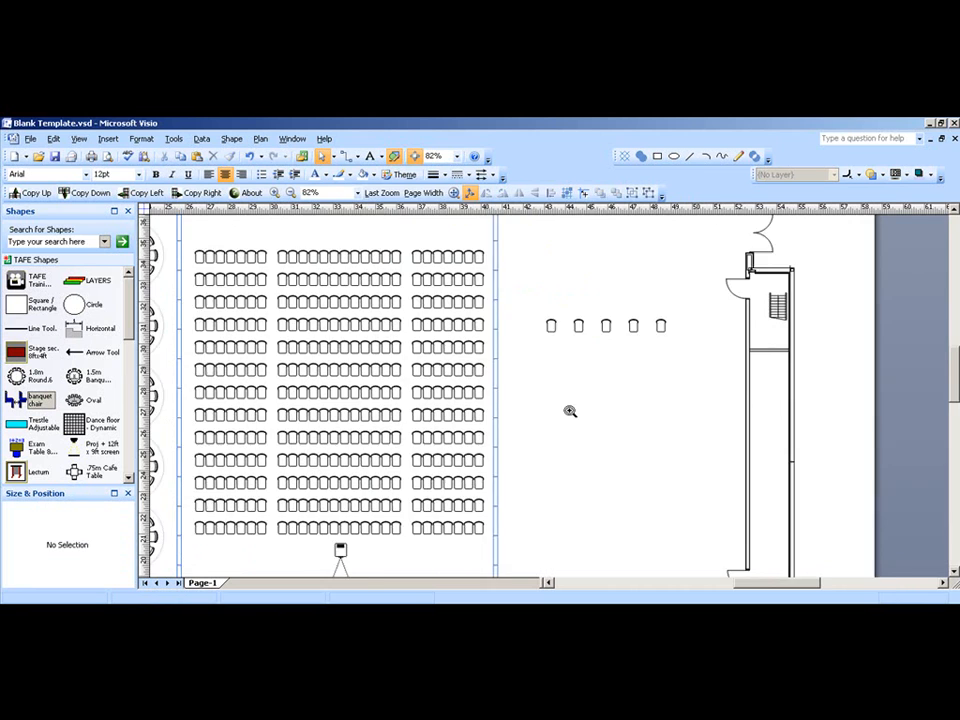
{"action": "scroll", "scroll_direction": "down", "scroll_amount": 3}
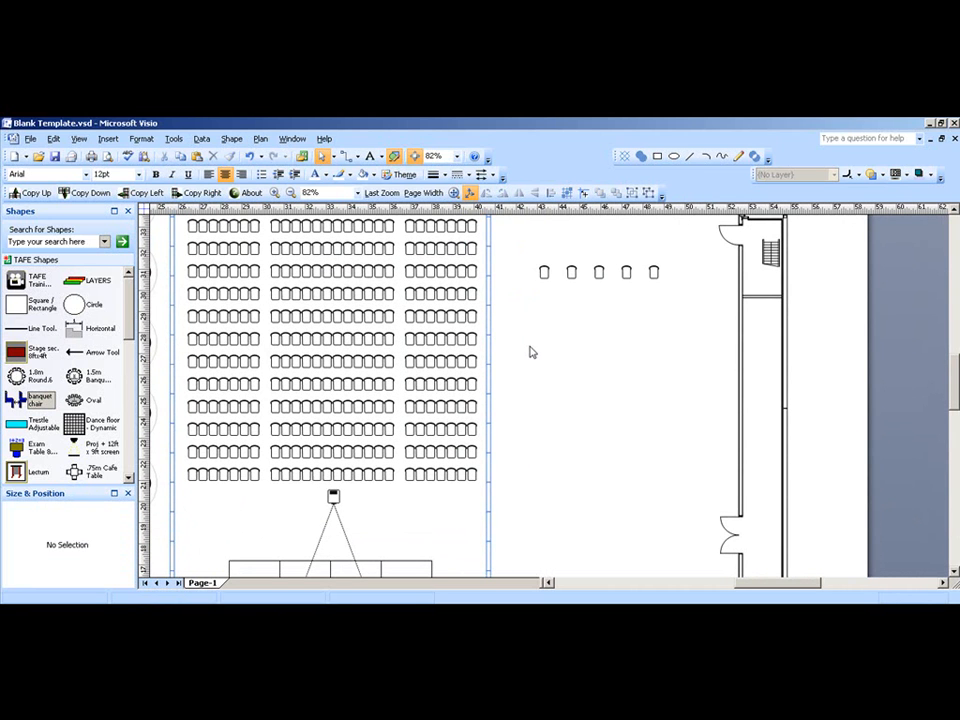
{"action": "mouse_move", "coordinate": [75, 333]}
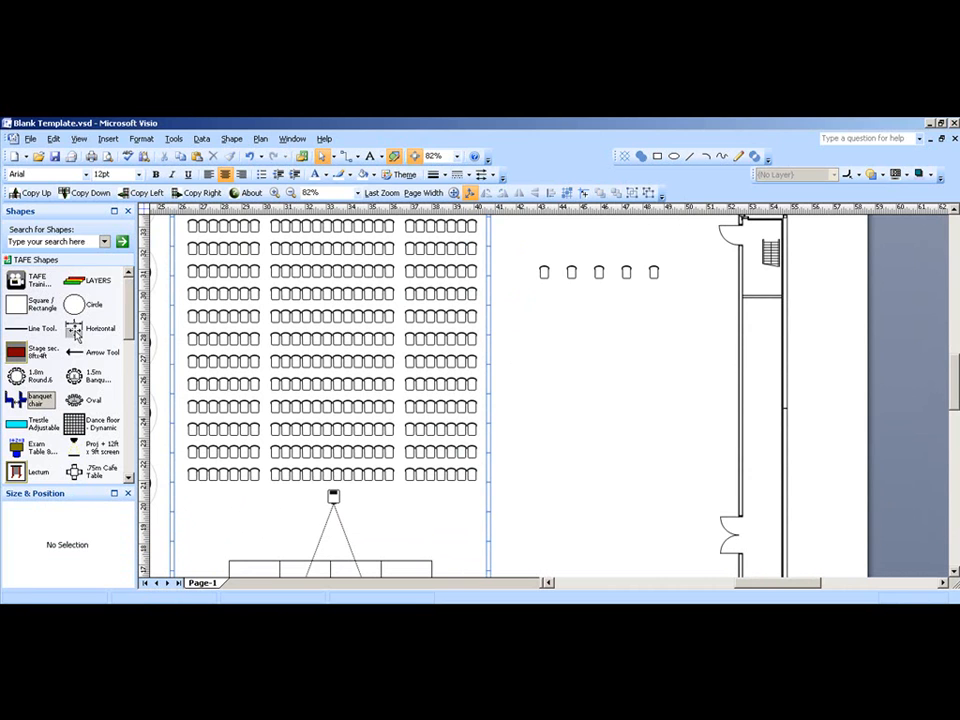
- Stretch a horizontal dimension from the divider to the outer wall, reading 11.7 m
{"action": "left_click_drag", "start_coordinate": [530, 331], "coordinate": [572, 331]}
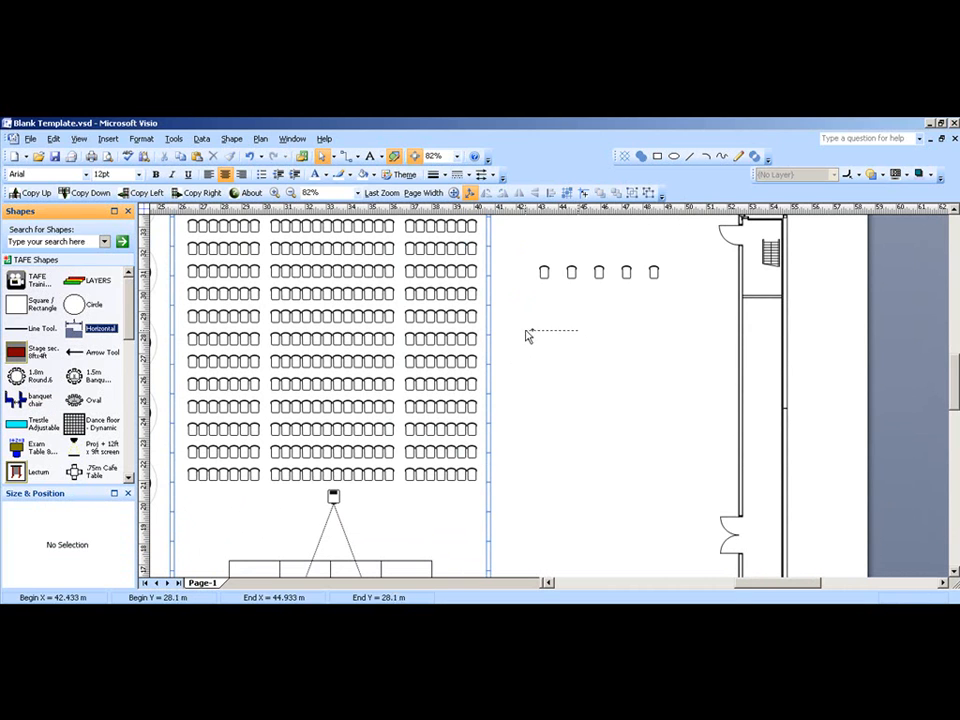
{"action": "left_click_drag", "start_coordinate": [505, 320], "coordinate": [555, 327]}
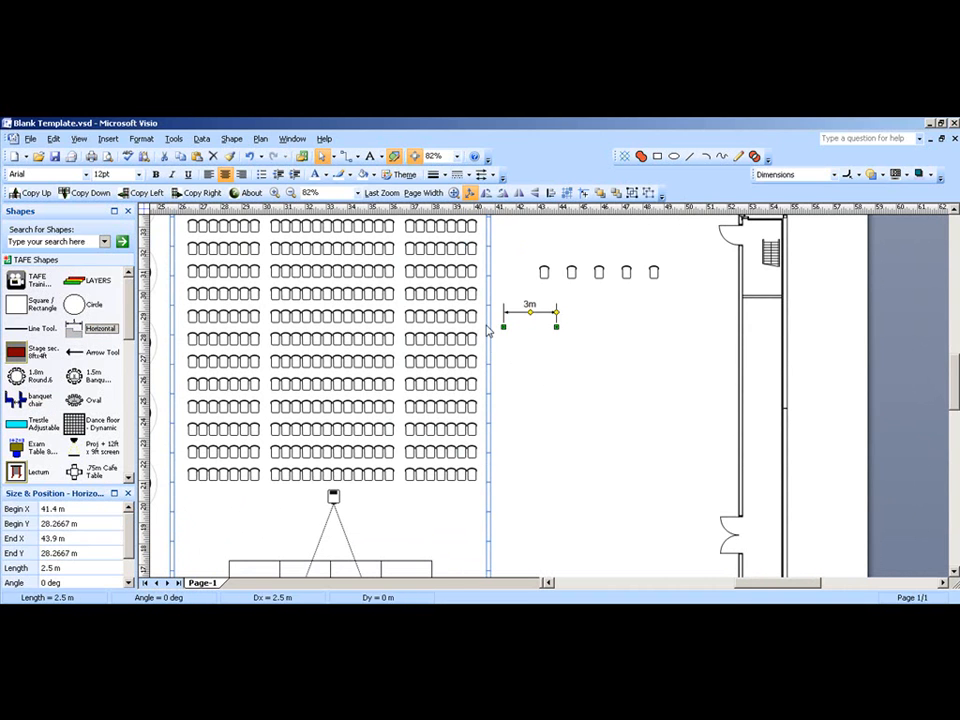
{"action": "mouse_move", "coordinate": [732, 325]}
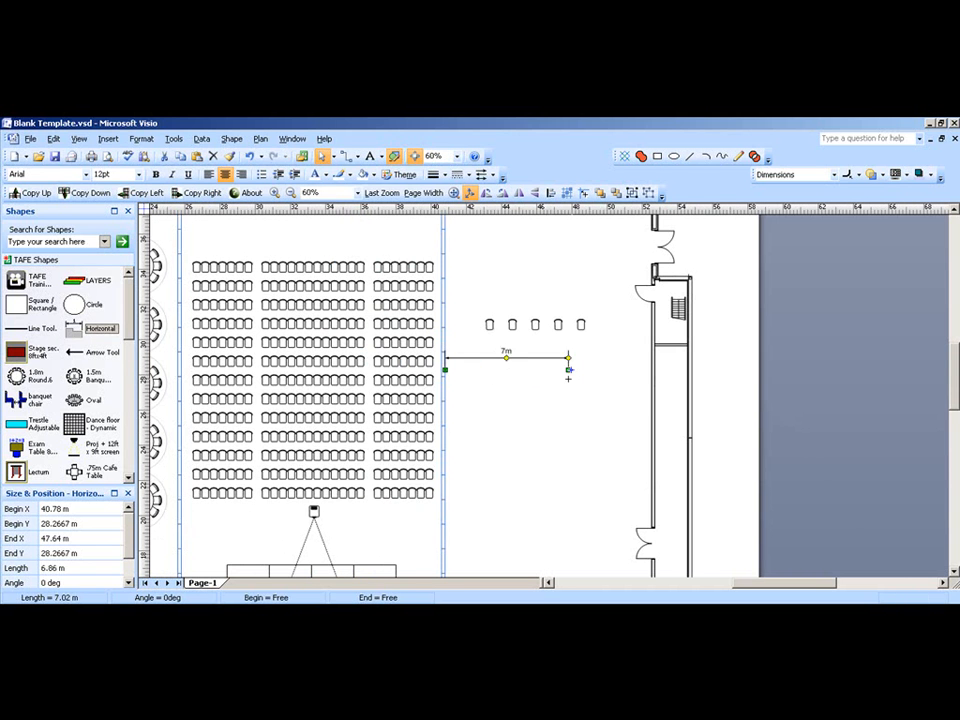
{"action": "left_click_drag", "start_coordinate": [568, 370], "coordinate": [650, 370]}
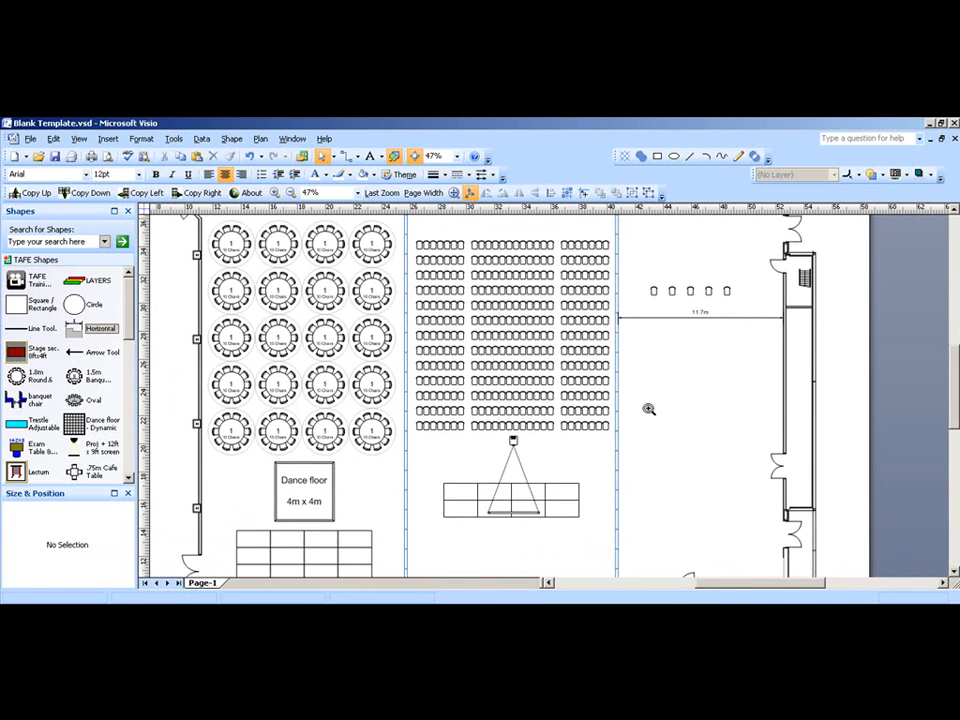
{"action": "scroll", "scroll_direction": "down", "scroll_amount": 3}
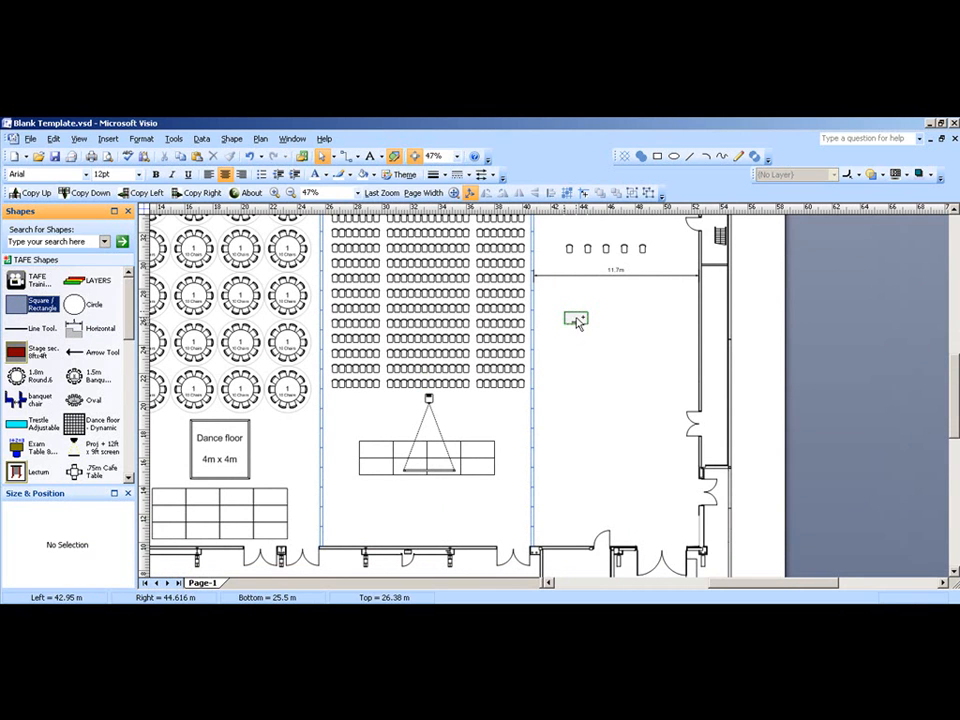
- Drop a rectangle in the right room and stretch its height to about 2.3 m
{"action": "left_click", "coordinate": [575, 318]}
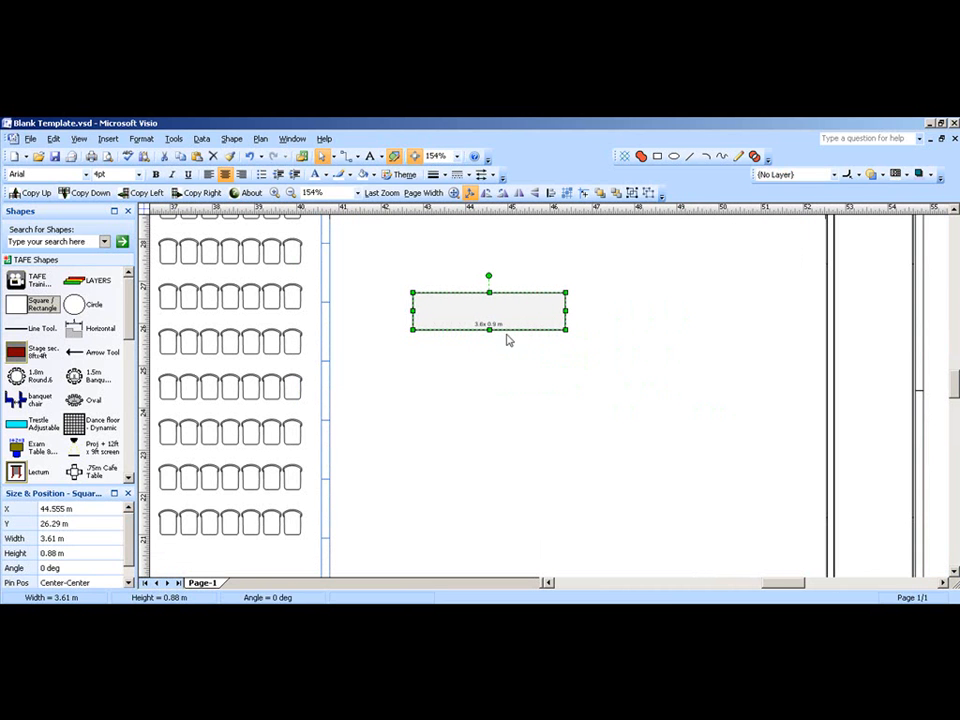
{"action": "left_click_drag", "start_coordinate": [489, 338], "coordinate": [489, 362]}
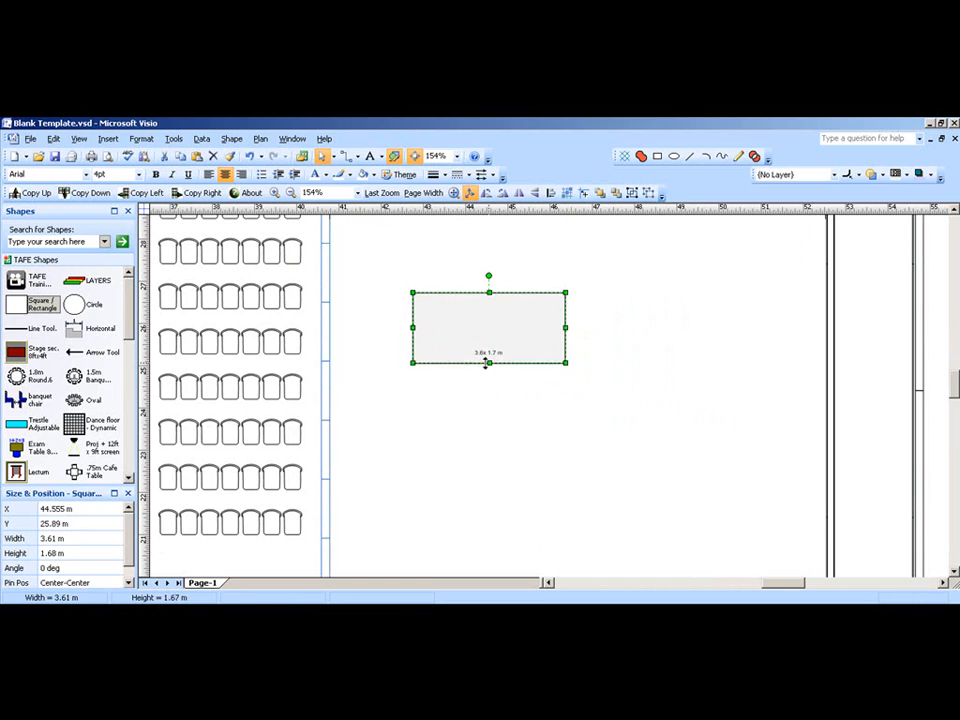
{"action": "left_click_drag", "start_coordinate": [489, 363], "coordinate": [489, 391]}
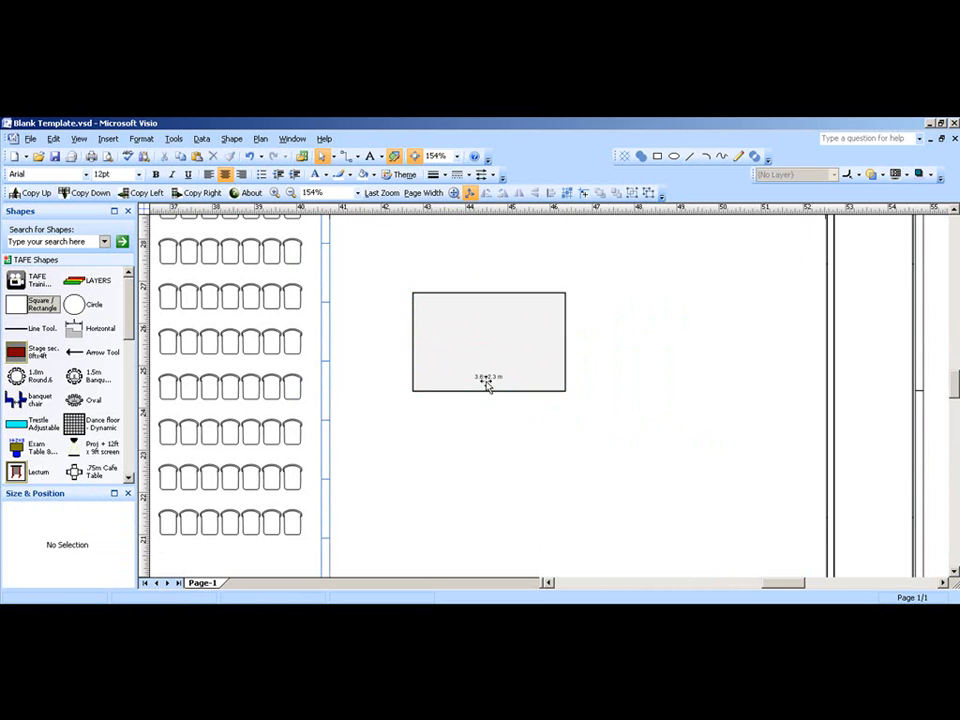
{"action": "left_click", "coordinate": [488, 340]}
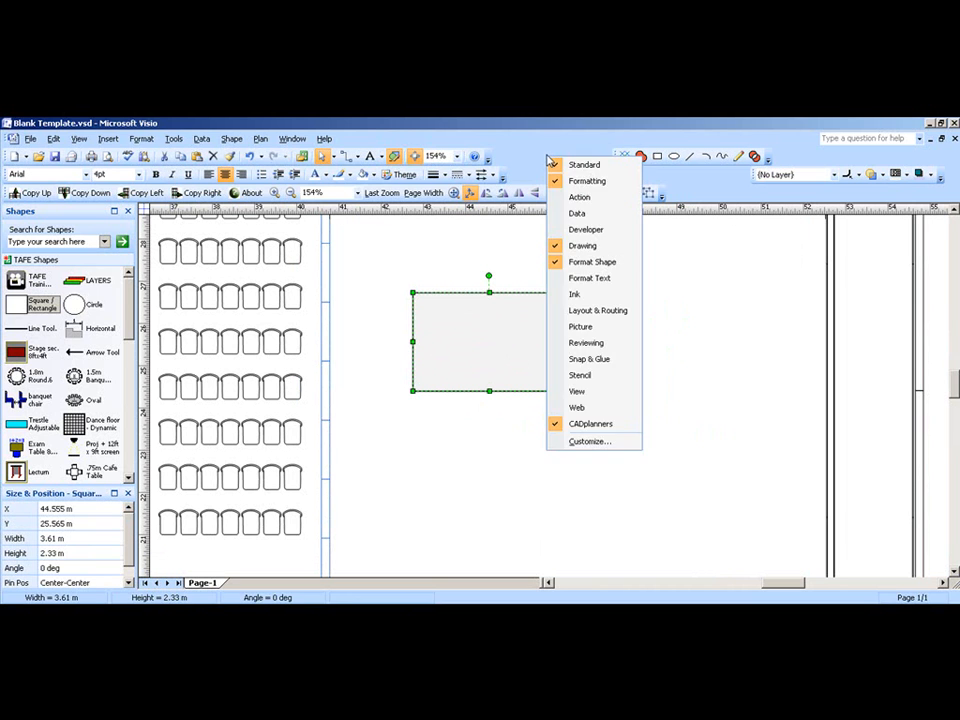
{"action": "mouse_move", "coordinate": [586, 229]}
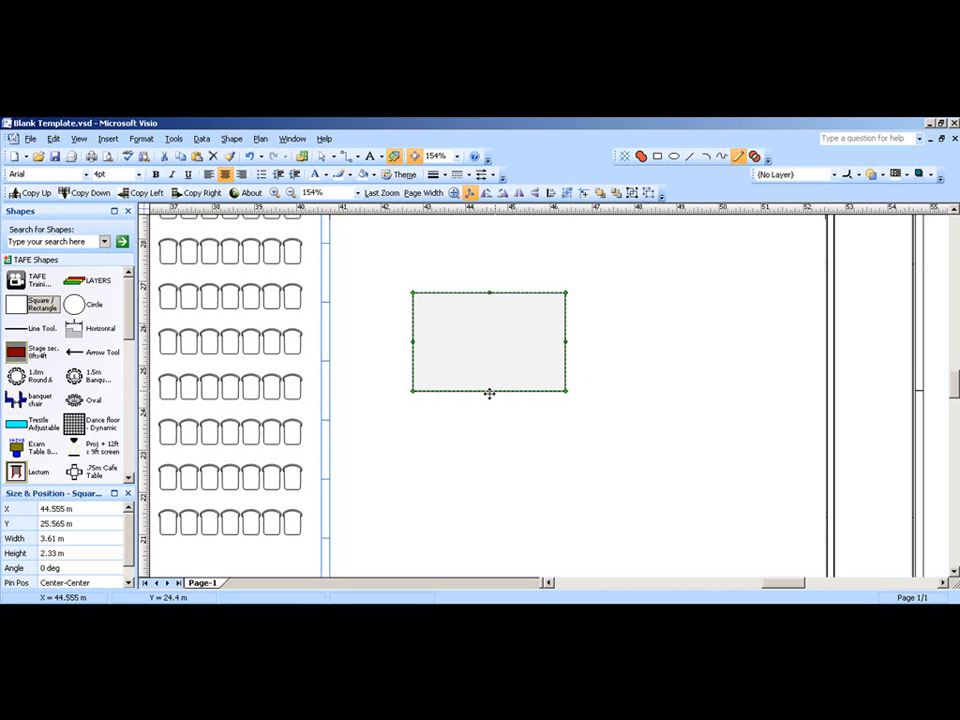
- Drag the rectangle's bottom edge down into a semicircular arc, about 3.8 m tall
{"action": "left_click_drag", "start_coordinate": [490, 393], "coordinate": [490, 453]}
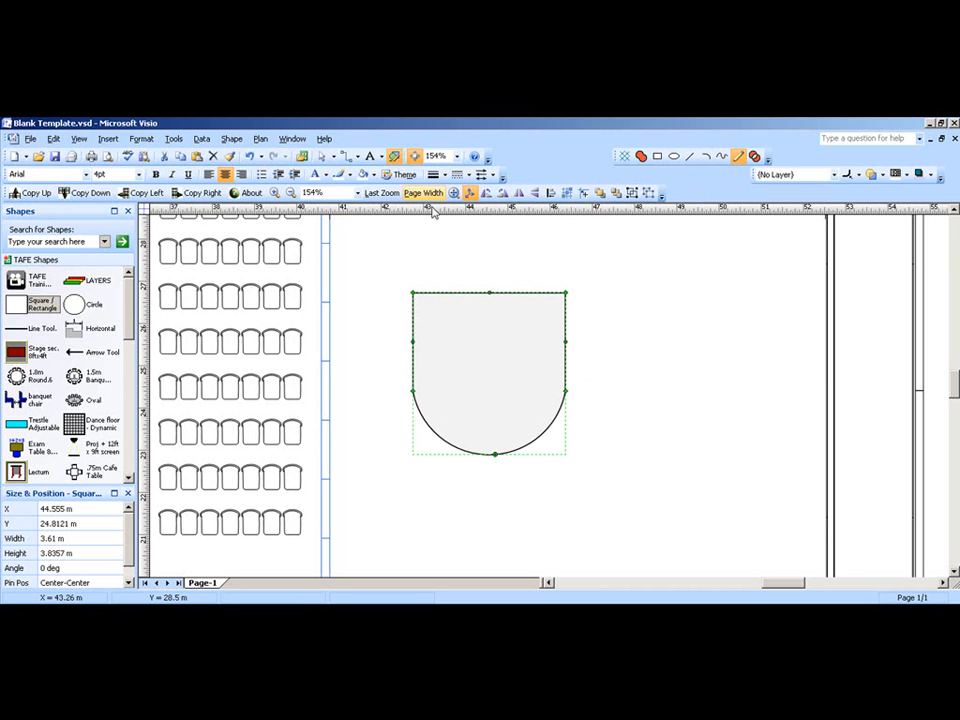
{"action": "left_click", "coordinate": [490, 373]}
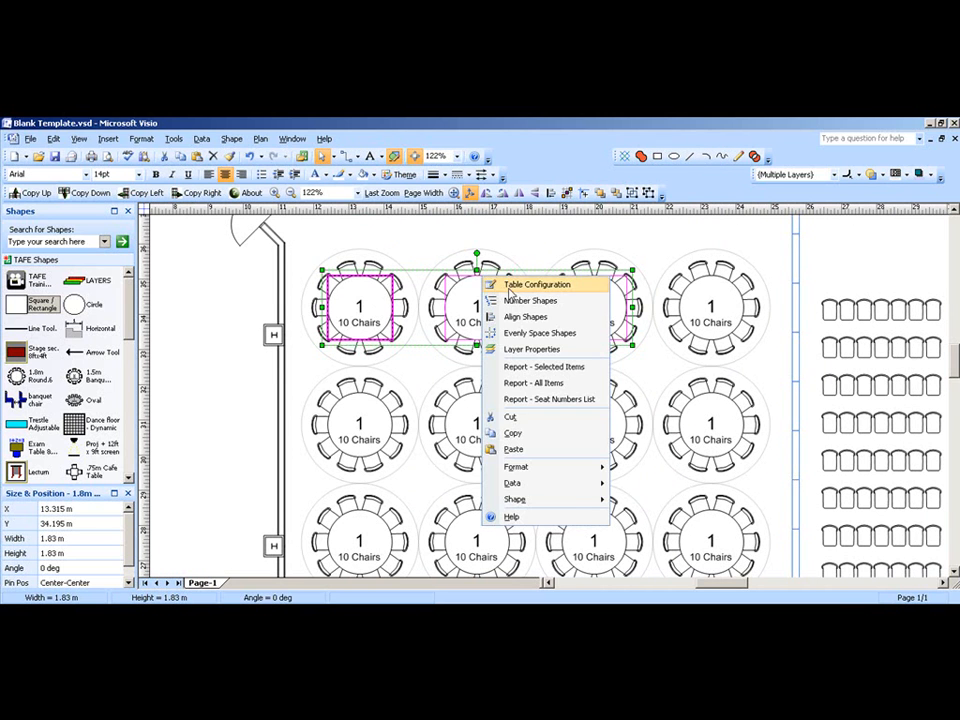
- Select the row of four 10-chair tables above the dance floor
{"action": "left_click", "coordinate": [537, 284]}
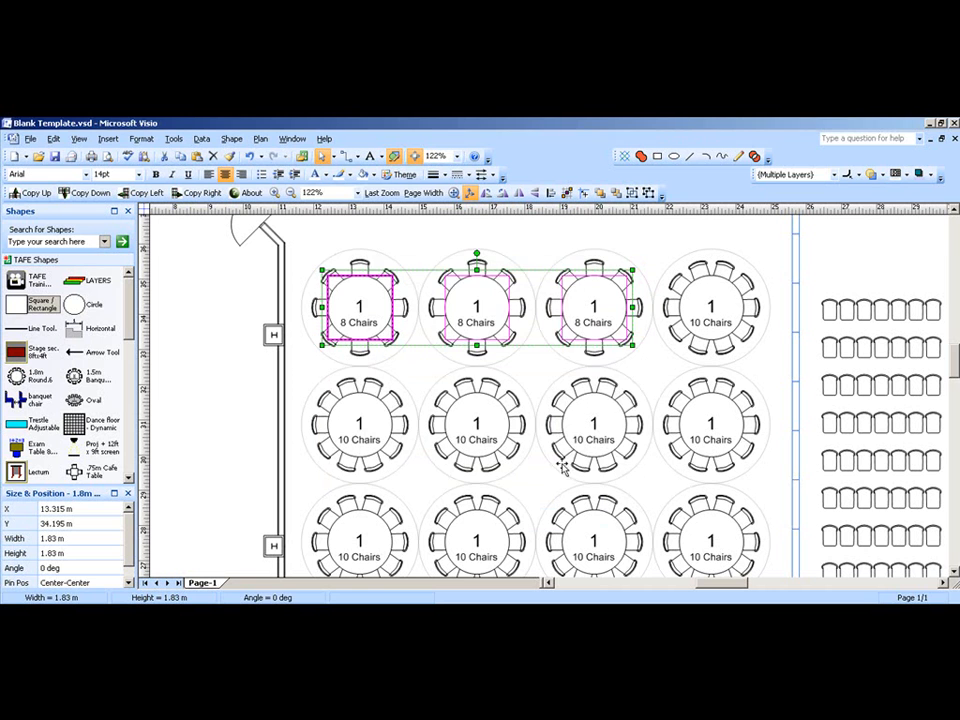
{"action": "scroll", "scroll_direction": "down", "scroll_amount": 3}
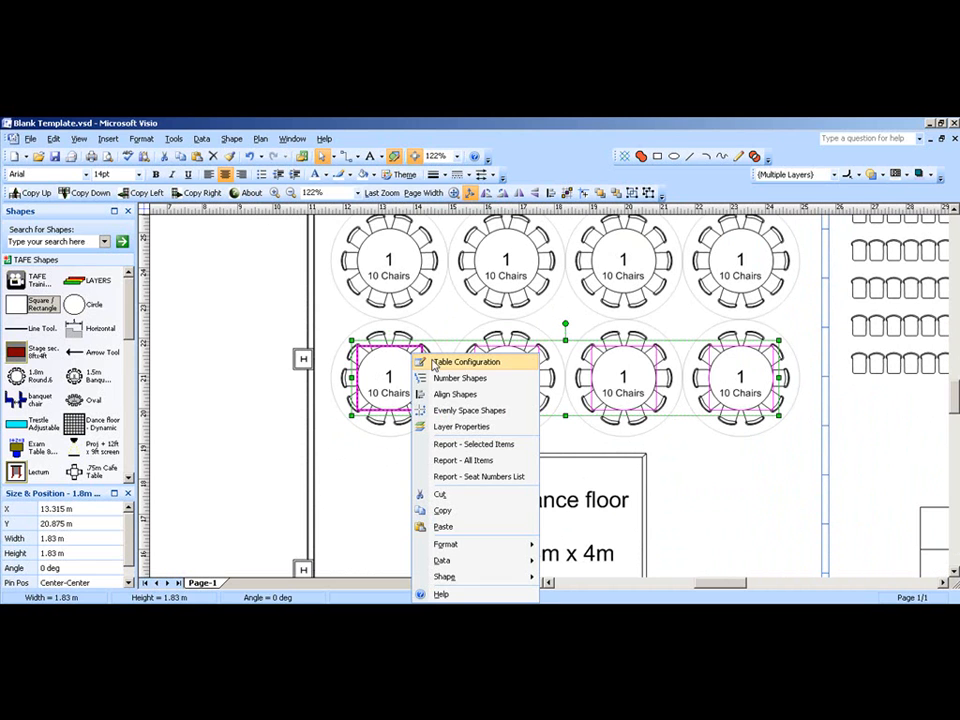
- Set Cabaret Style? to TRUE in the tables' Shape Data, giving 7 chairs each
{"action": "left_click", "coordinate": [466, 361]}
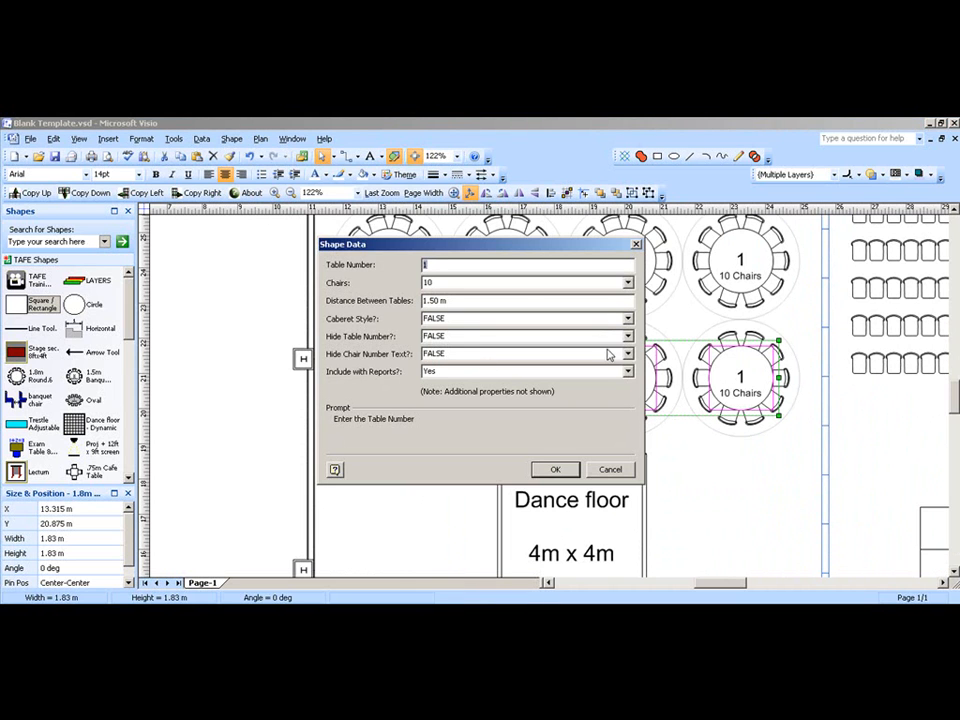
{"action": "left_click", "coordinate": [627, 318]}
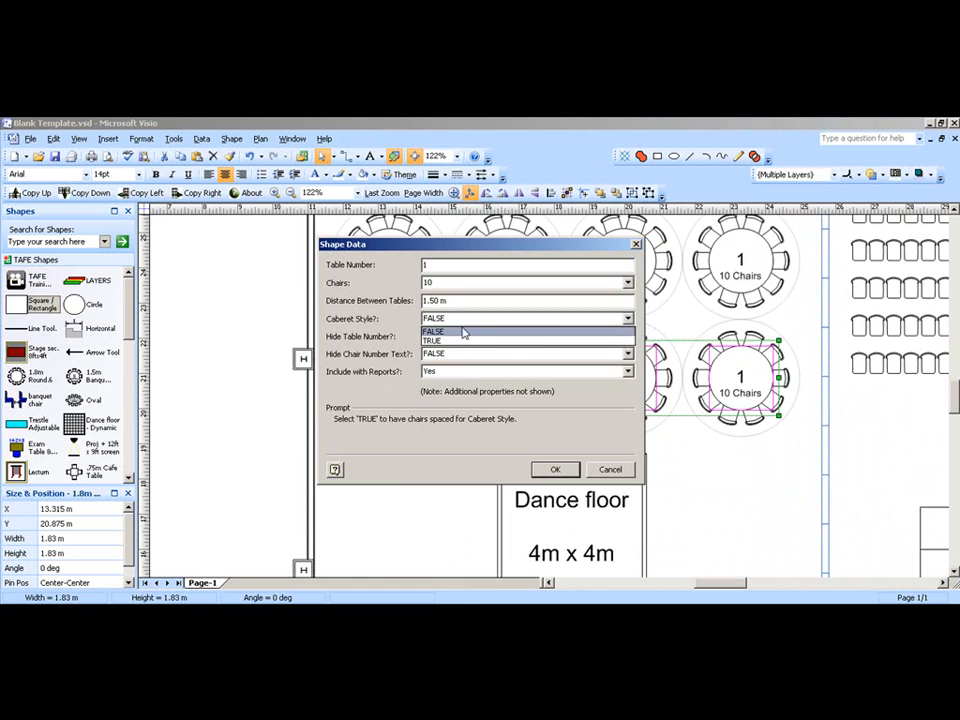
{"action": "left_click", "coordinate": [555, 470]}
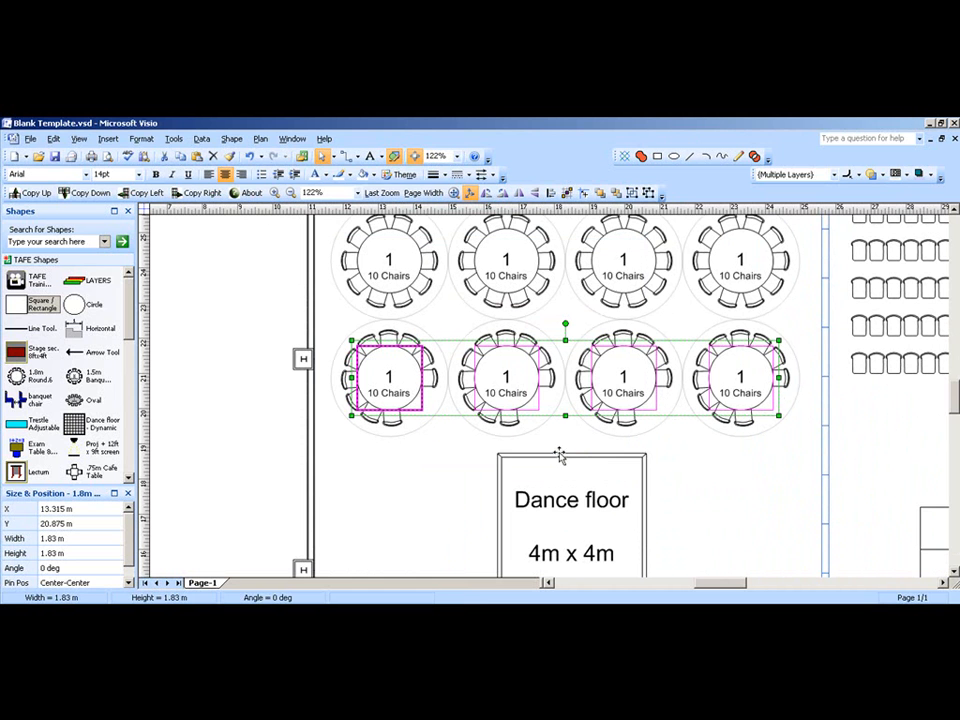
{"action": "right_click", "coordinate": [560, 455]}
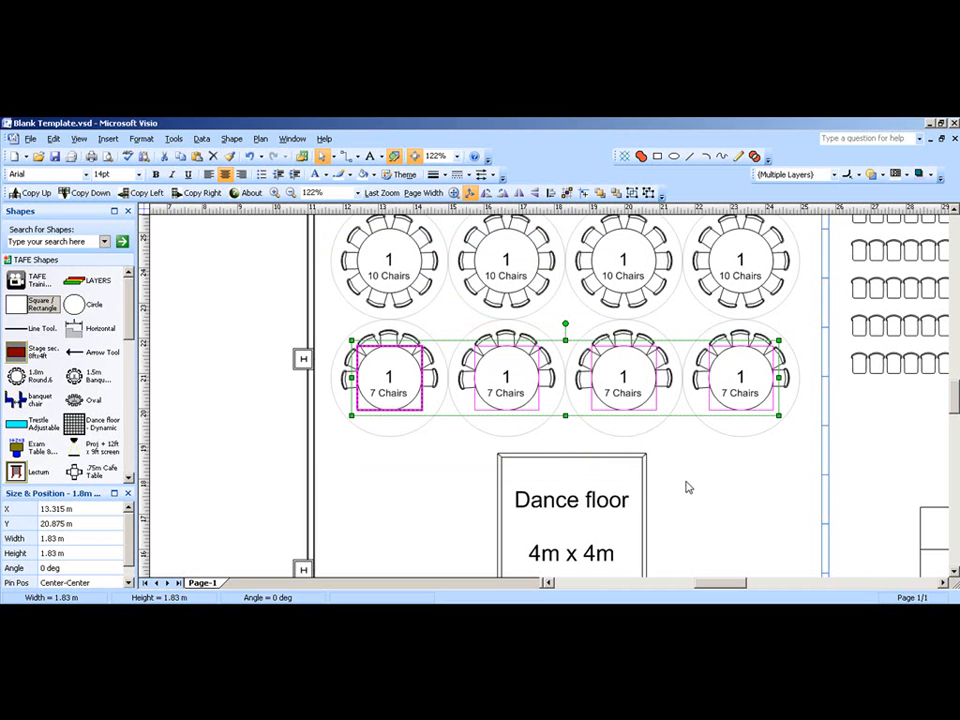
{"action": "scroll", "scroll_direction": "down", "scroll_amount": 3}
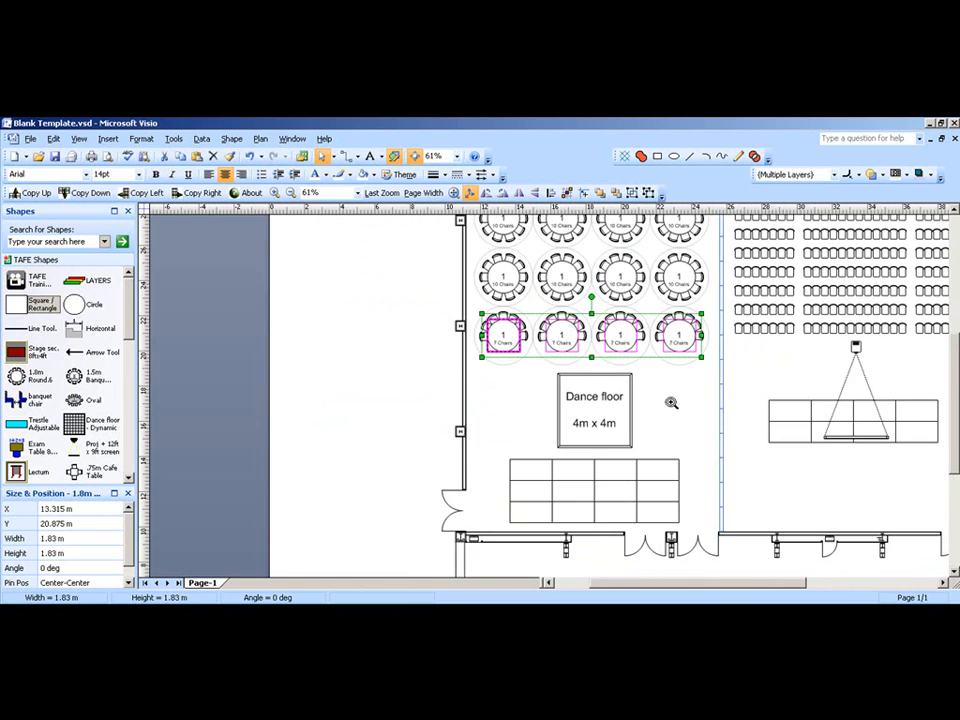
- Save a copy of the floor plan as PDF named Plan 1.pdf
{"action": "scroll", "scroll_direction": "down", "scroll_amount": 3}
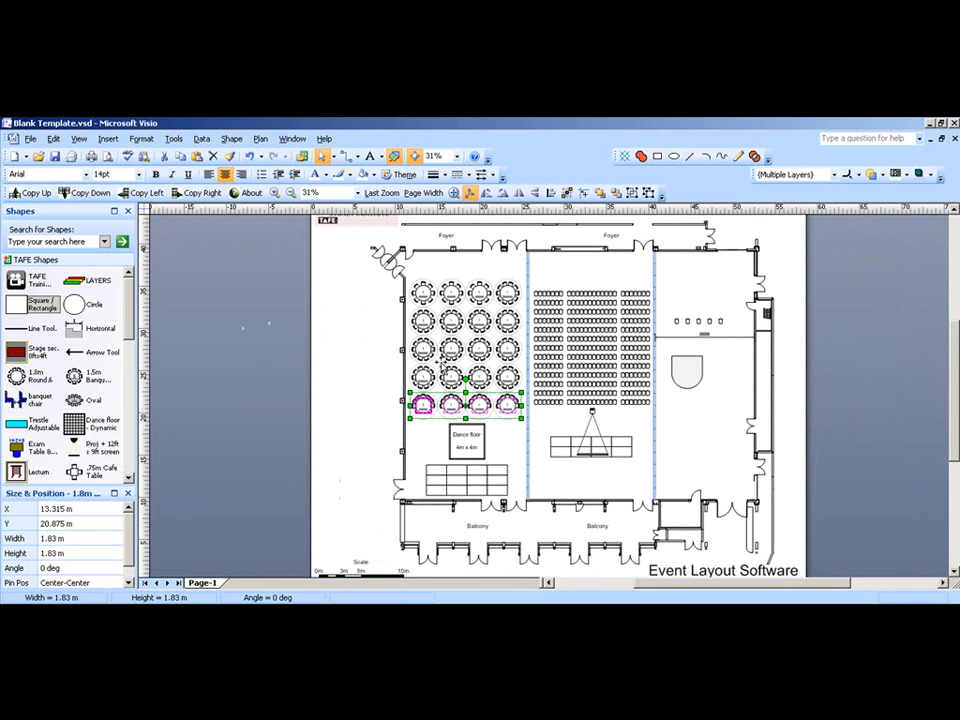
{"action": "mouse_move", "coordinate": [390, 327]}
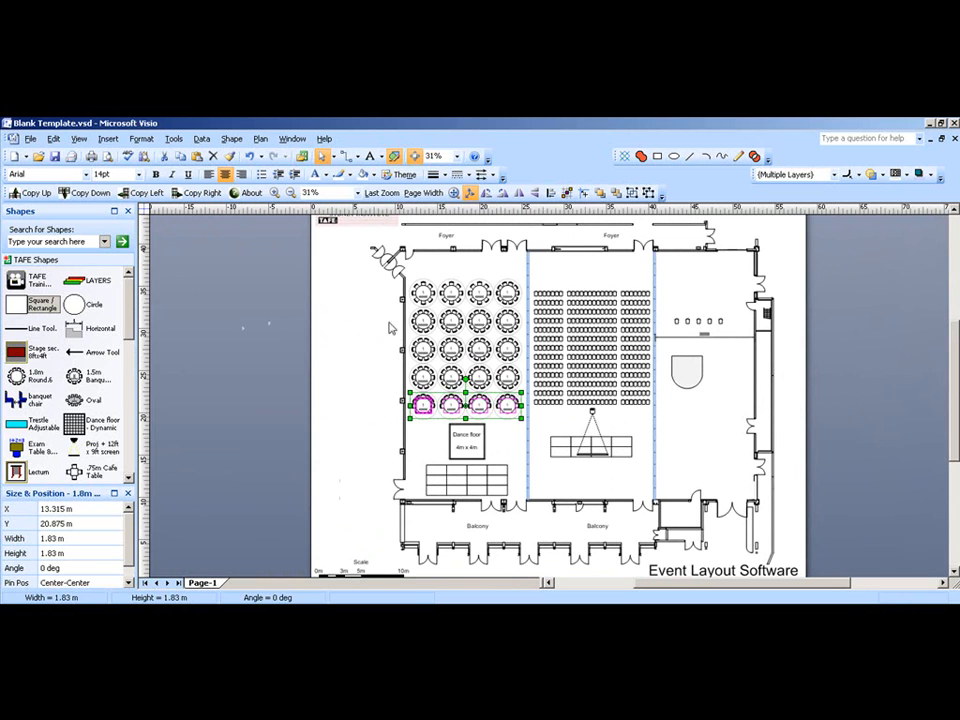
{"action": "left_click", "coordinate": [30, 138]}
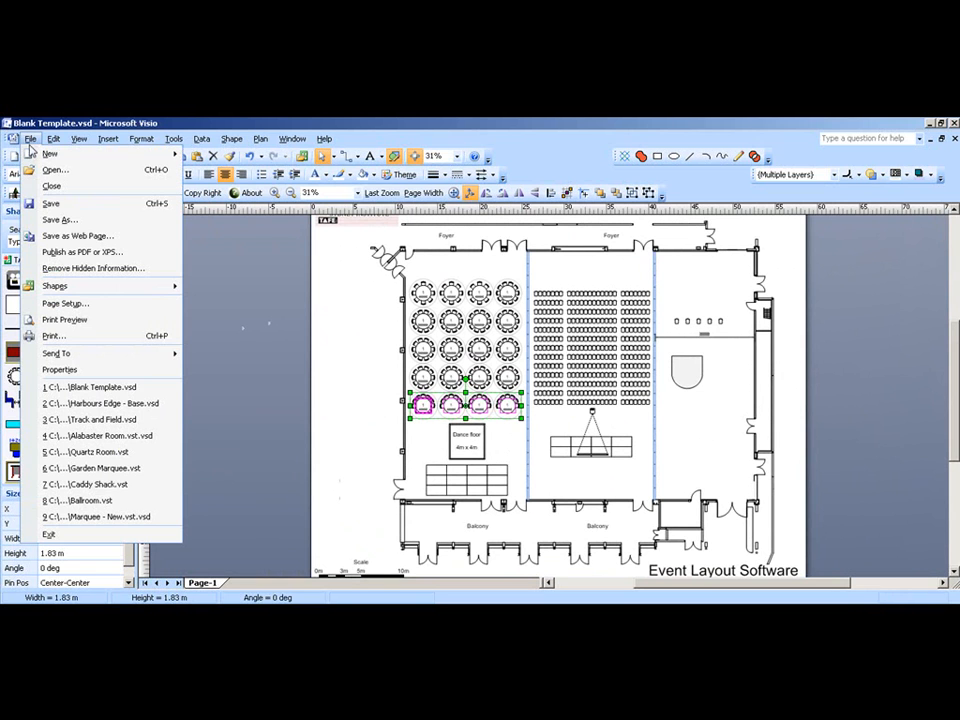
{"action": "left_click", "coordinate": [57, 219]}
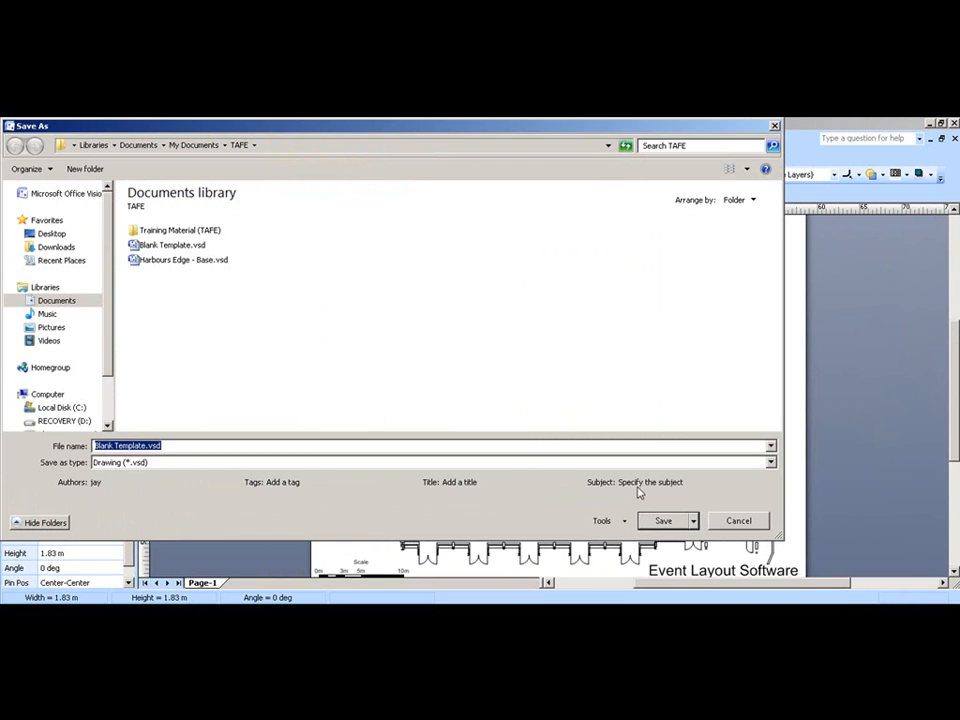
{"action": "left_click", "coordinate": [769, 461]}
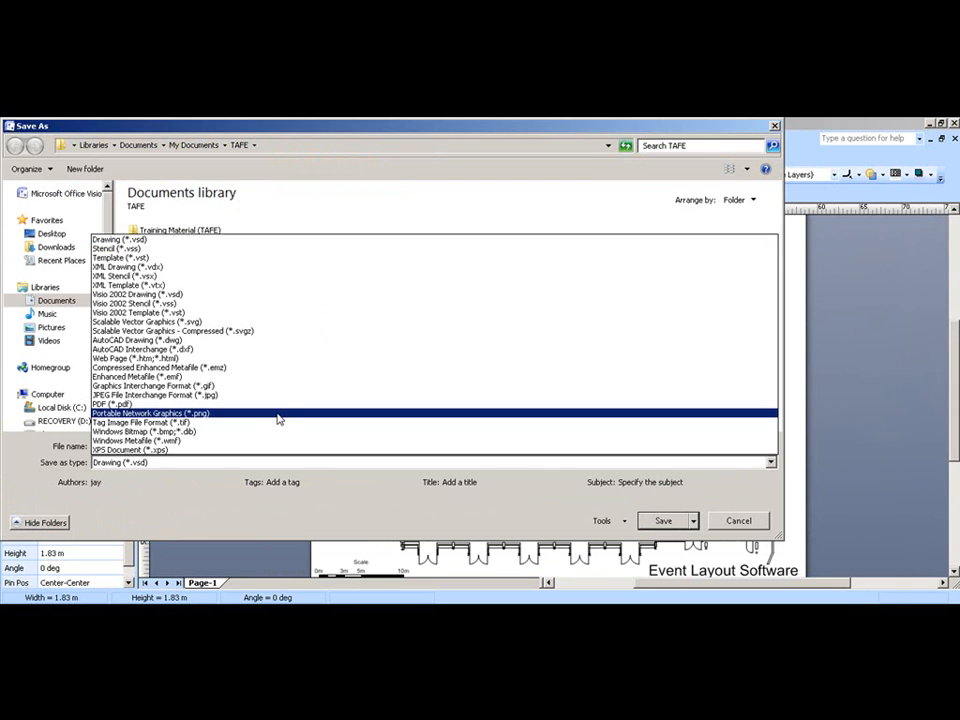
{"action": "left_click", "coordinate": [115, 403]}
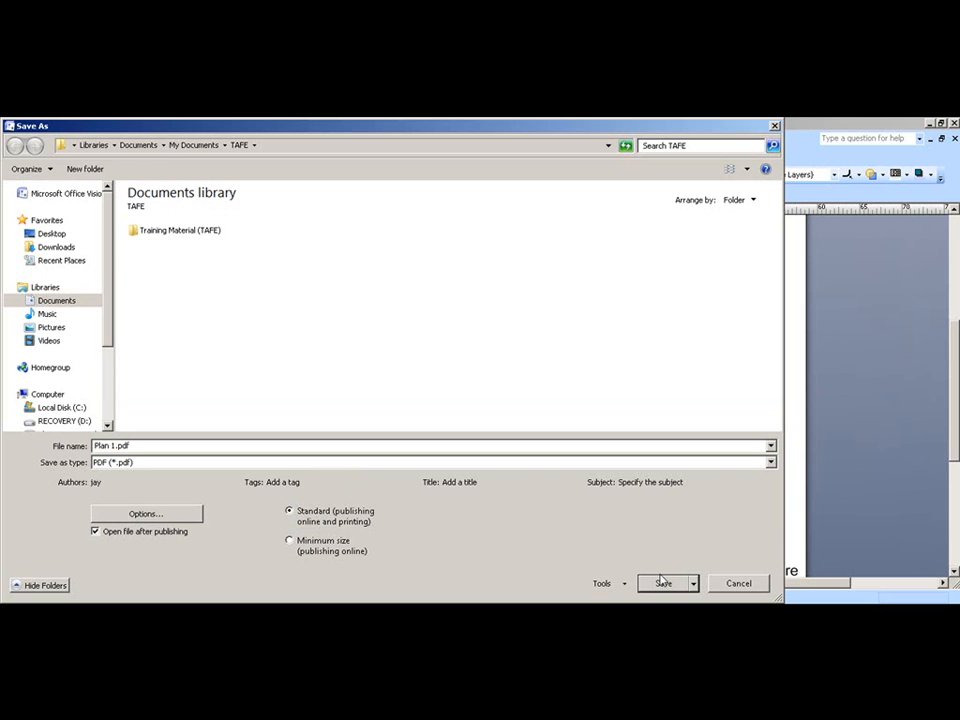
{"action": "left_click", "coordinate": [663, 583]}
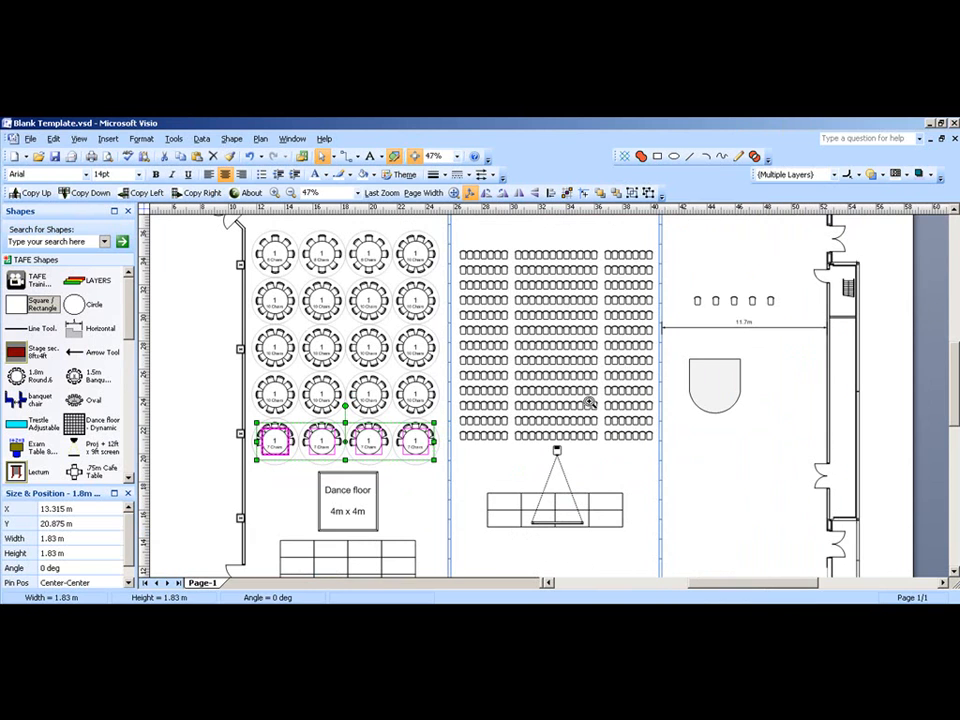
{"action": "left_click", "coordinate": [31, 138]}
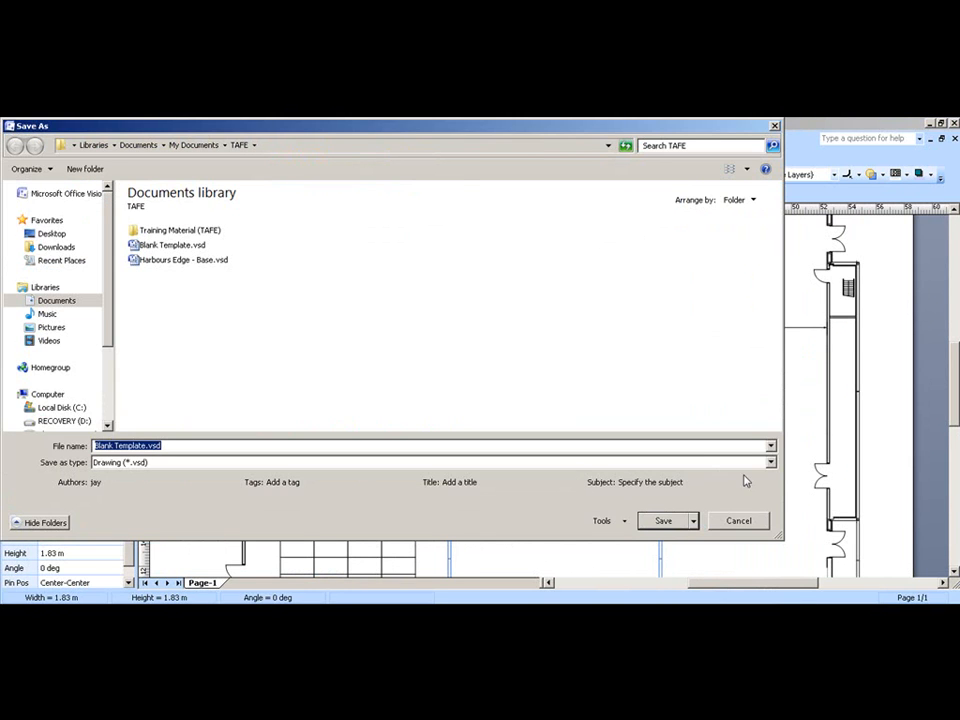
{"action": "left_click", "coordinate": [769, 461]}
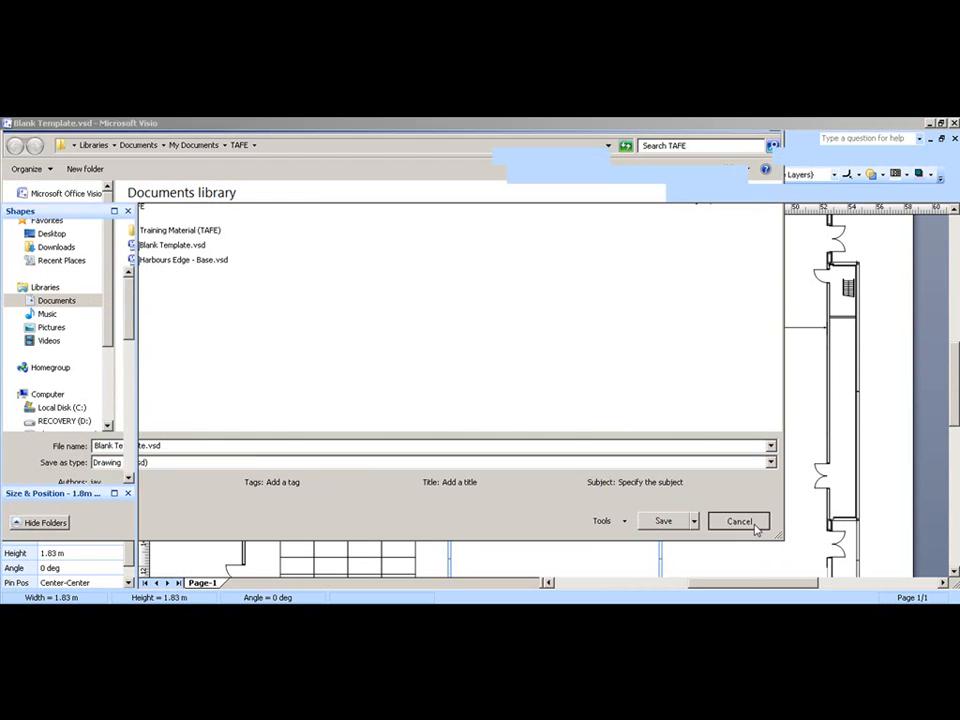
{"action": "left_click", "coordinate": [739, 521]}
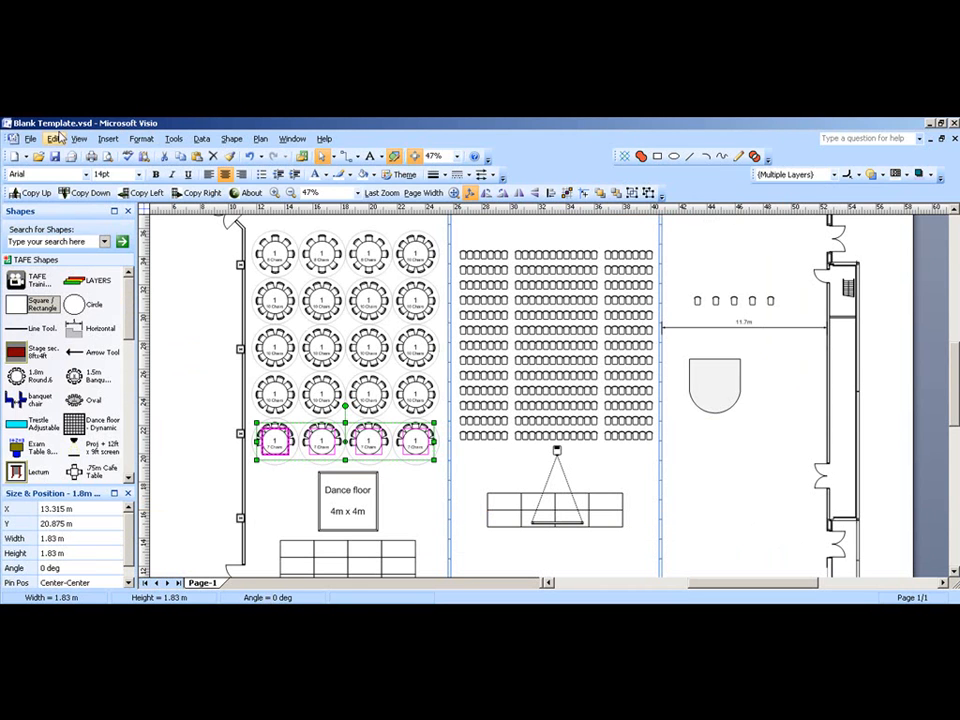
{"action": "left_click", "coordinate": [30, 138]}
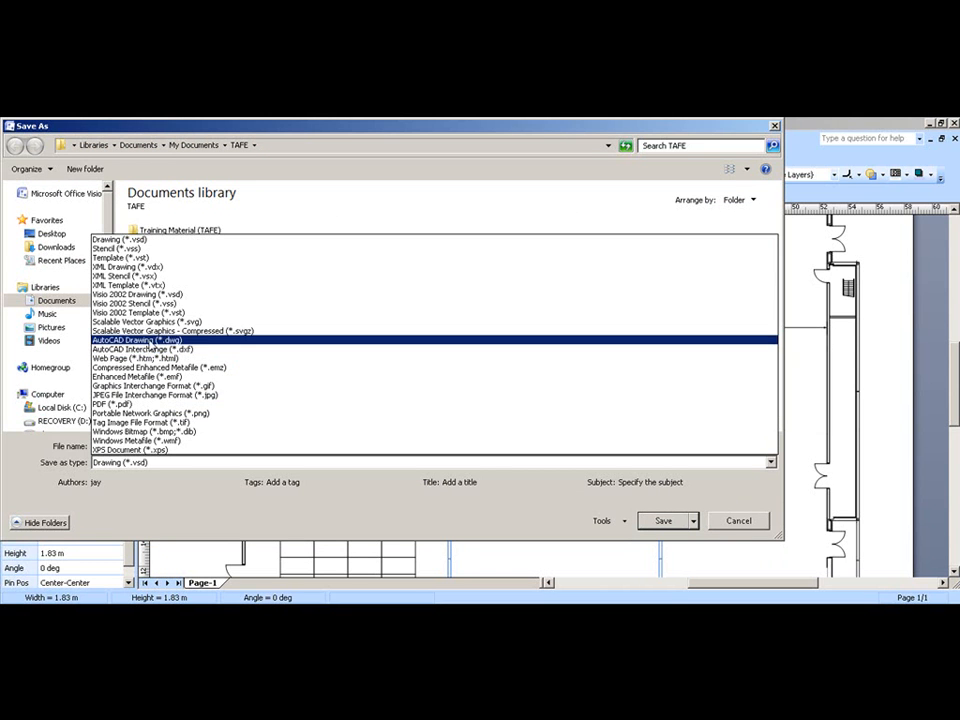
{"action": "left_click", "coordinate": [130, 237]}
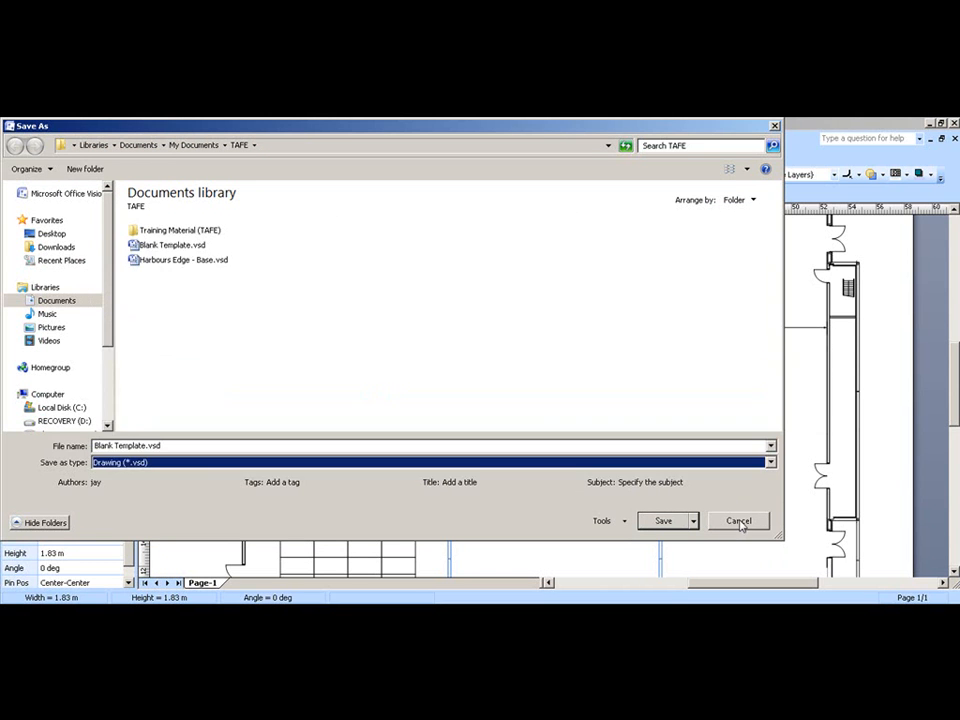
{"action": "left_click", "coordinate": [663, 521]}
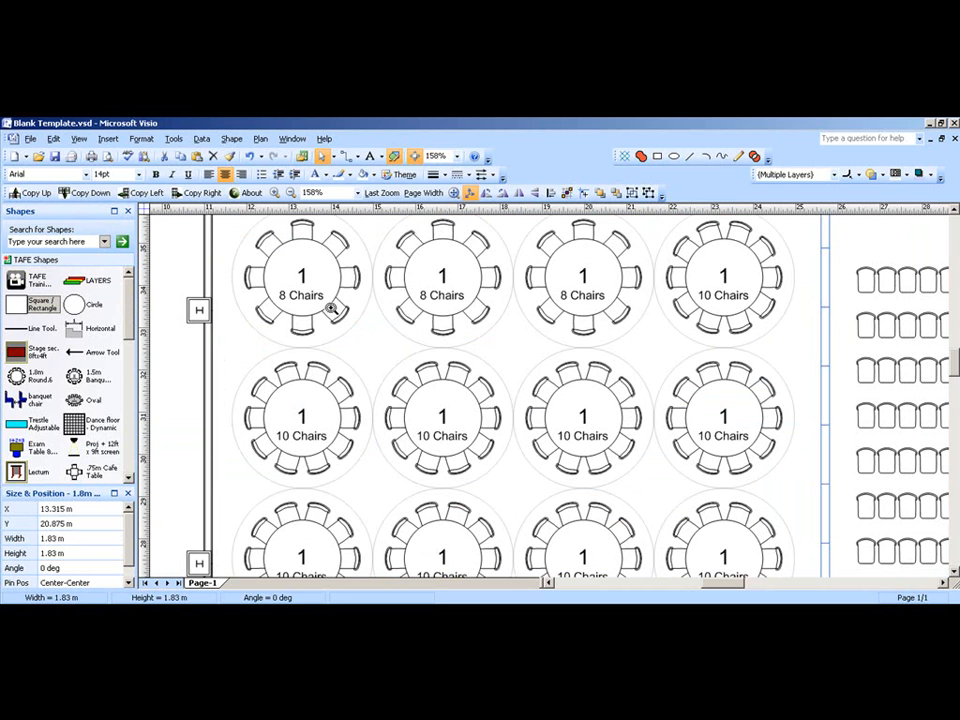
- Change the top-left table's Distance Between Tables to 1.3 m in Shape Data
{"action": "double_click", "coordinate": [300, 280]}
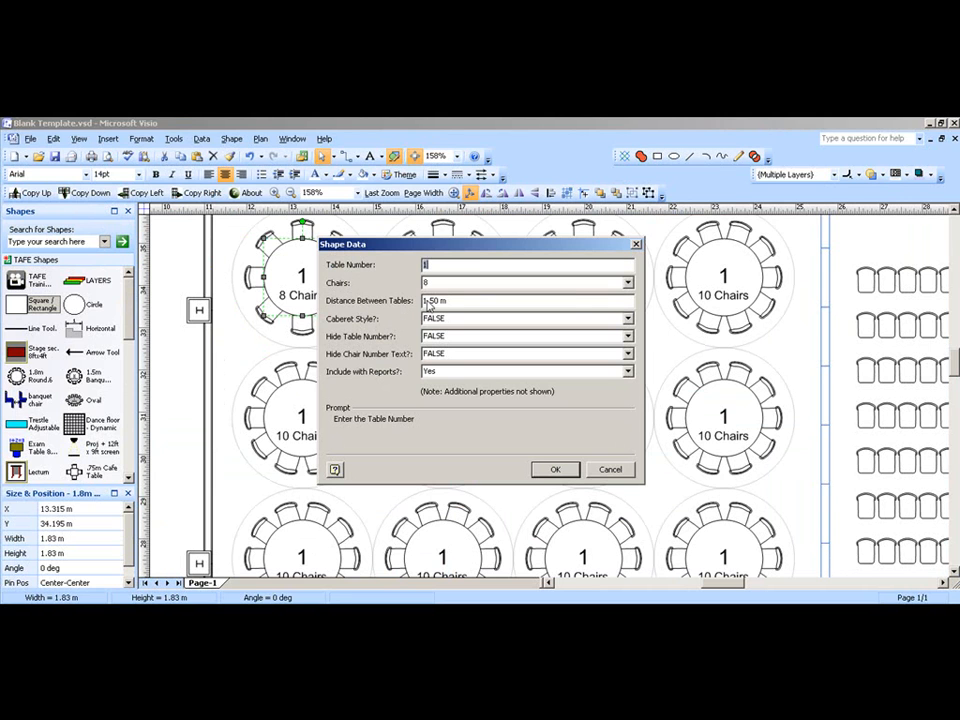
{"action": "left_click", "coordinate": [434, 300]}
{"action": "type", "text": "3"}
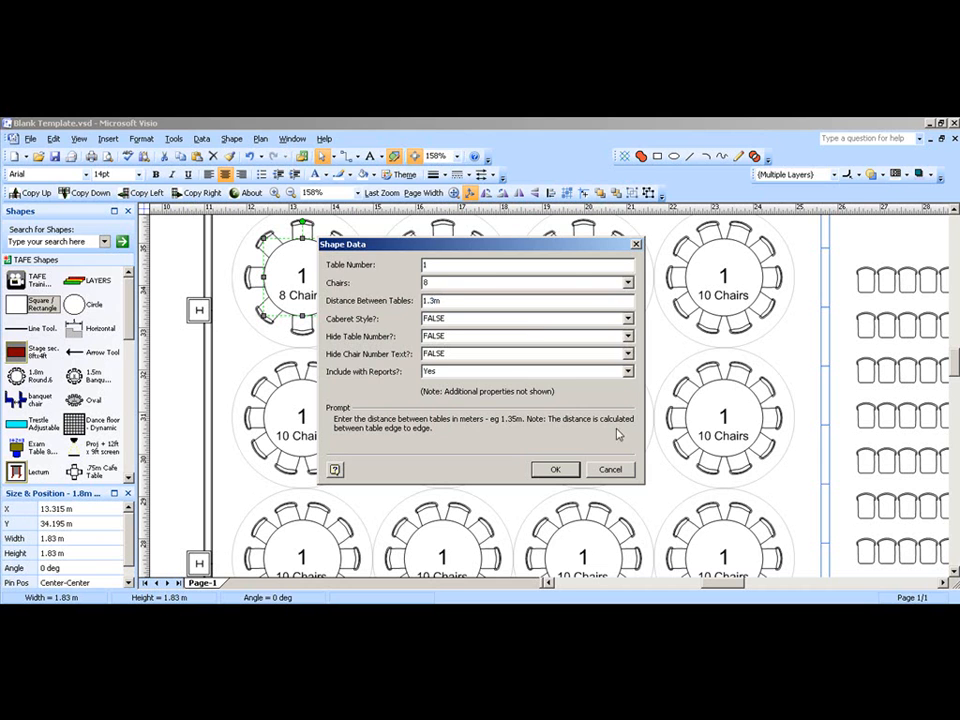
{"action": "left_click", "coordinate": [555, 469]}
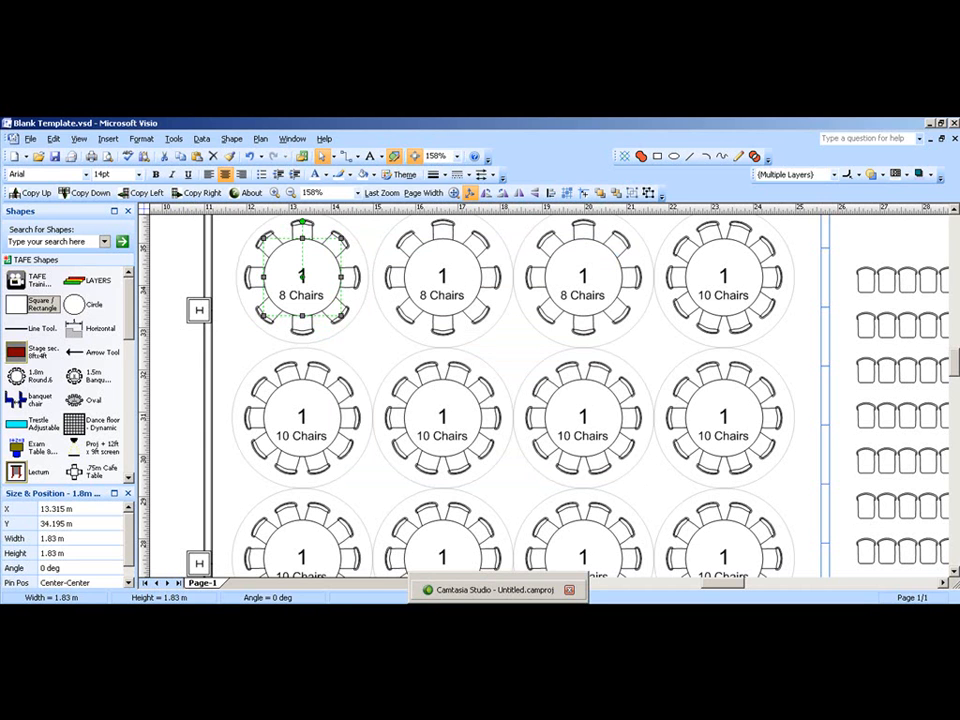
{"action": "left_click", "coordinate": [495, 589]}
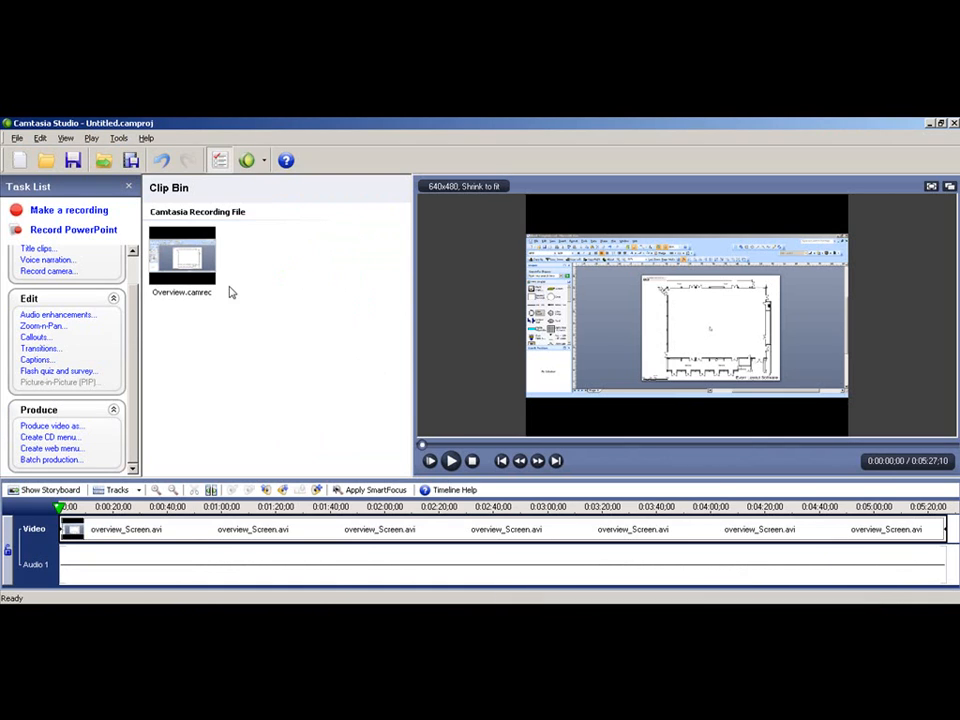
{"action": "mouse_move", "coordinate": [240, 297]}
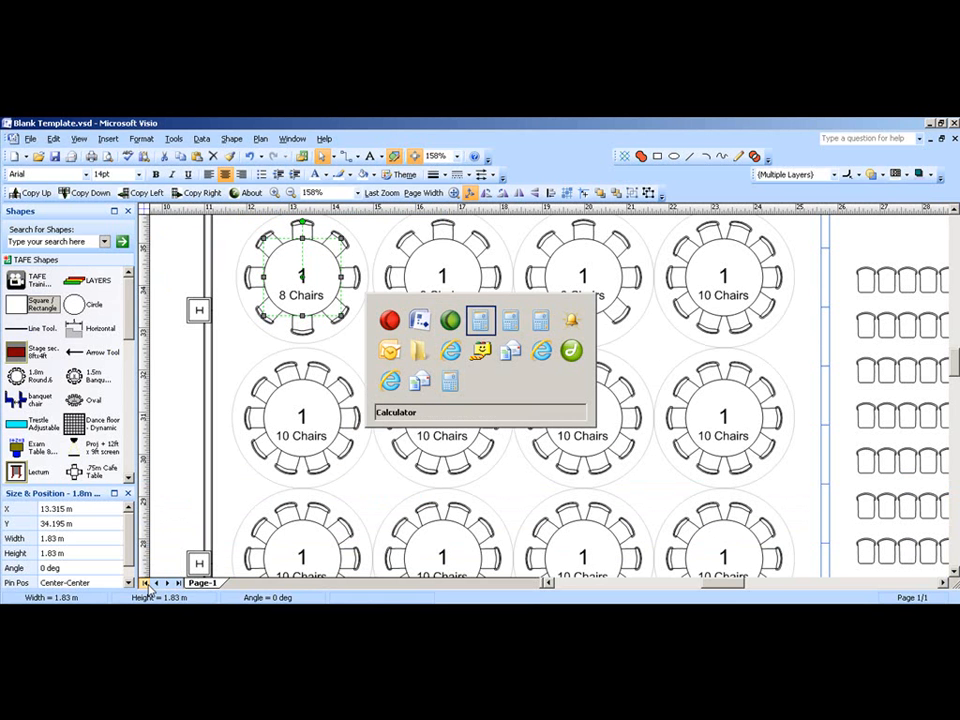
{"action": "mouse_move", "coordinate": [390, 382]}
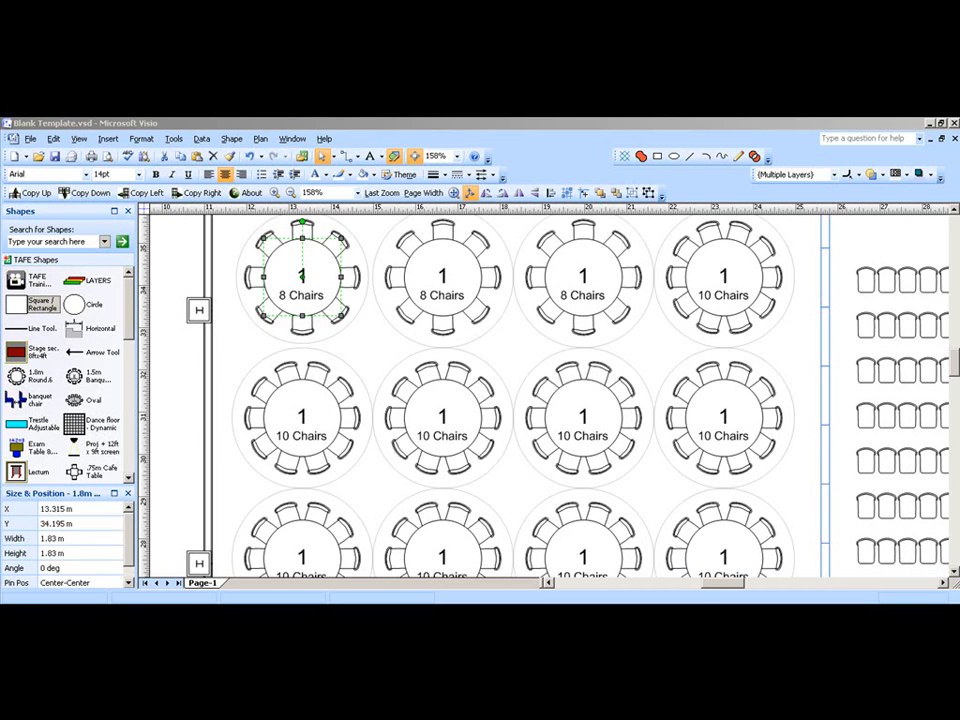
{"action": "mouse_move", "coordinate": [368, 347]}
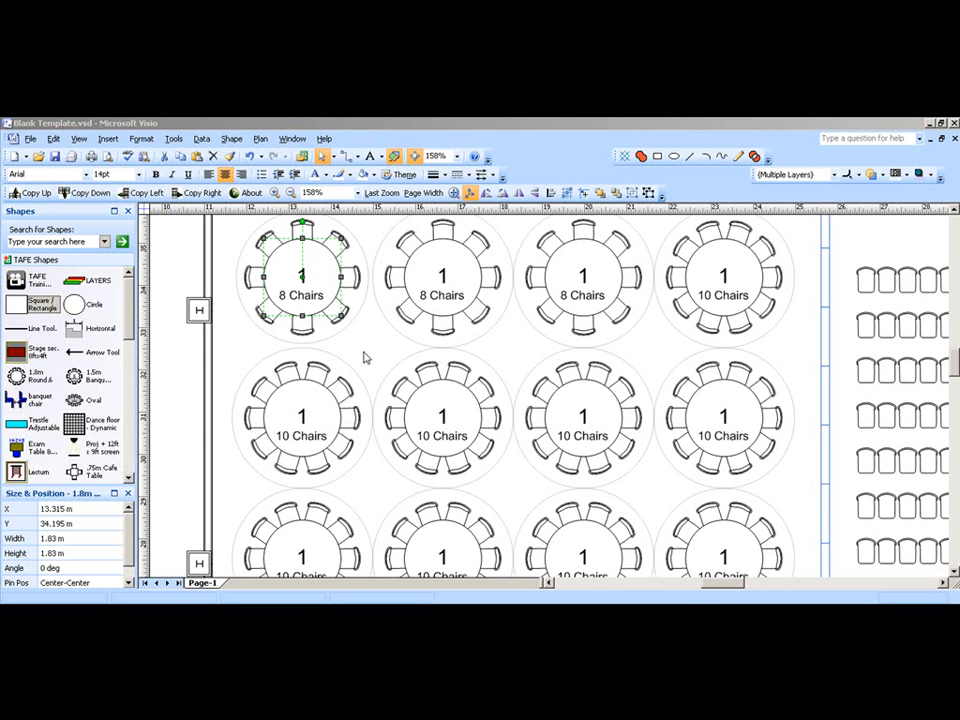
{"action": "mouse_move", "coordinate": [345, 400]}
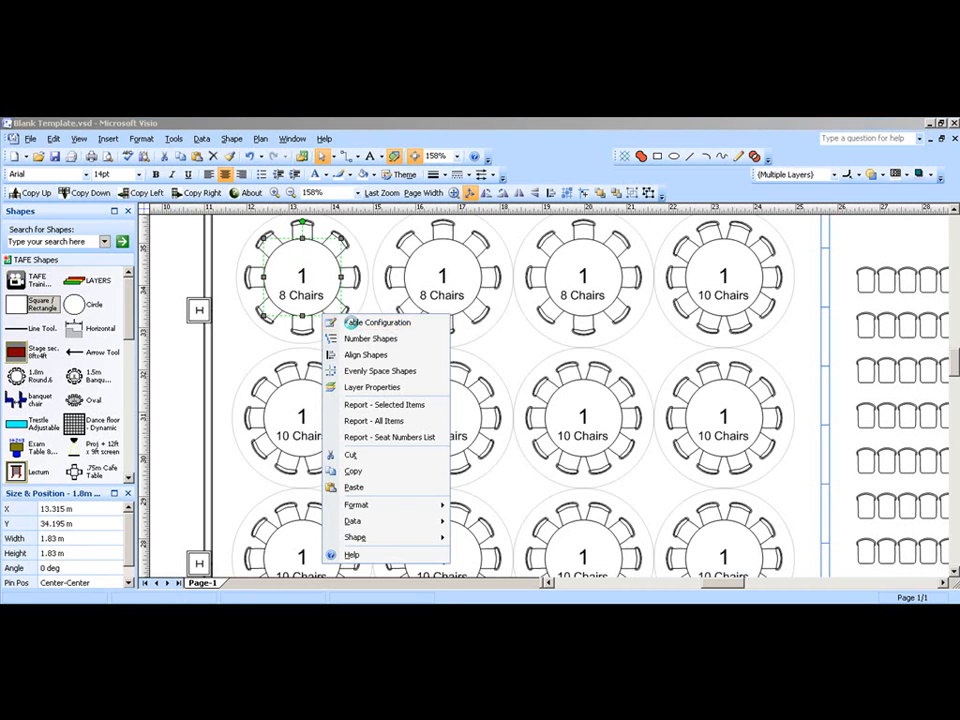
- Turn off Visible for the Table Boundary layer in Layer Properties
{"action": "left_click", "coordinate": [377, 322]}
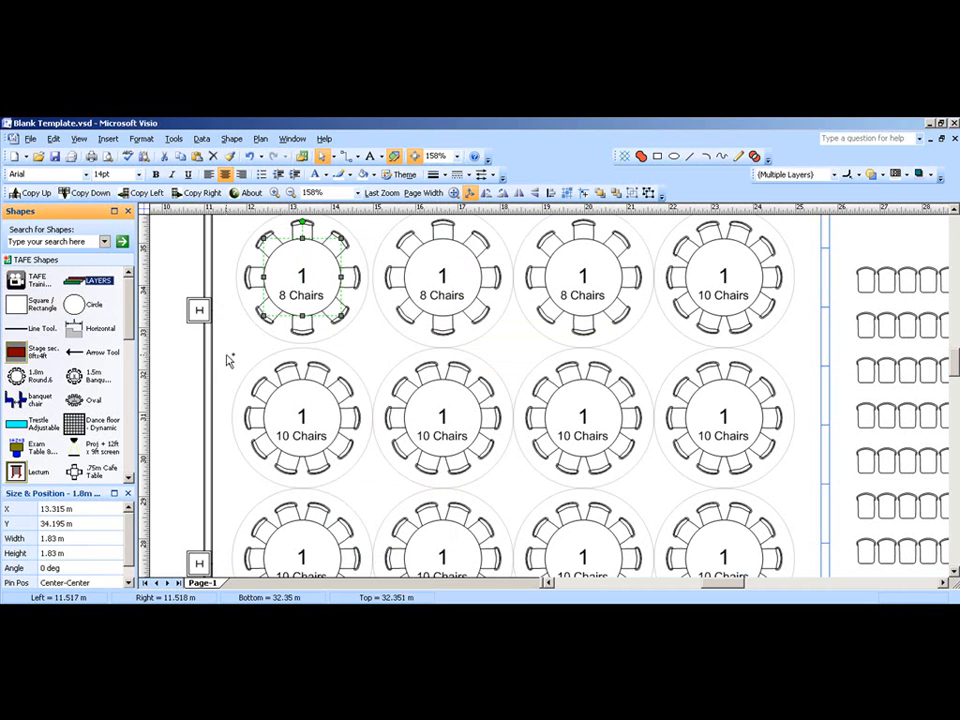
{"action": "left_click", "coordinate": [95, 281]}
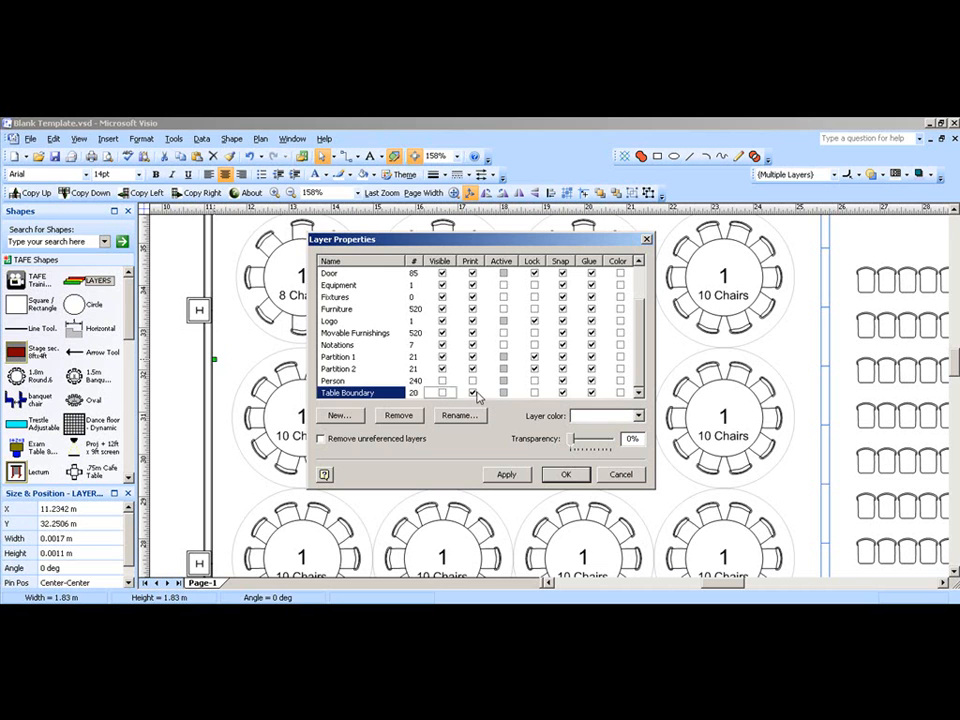
{"action": "left_click", "coordinate": [565, 474]}
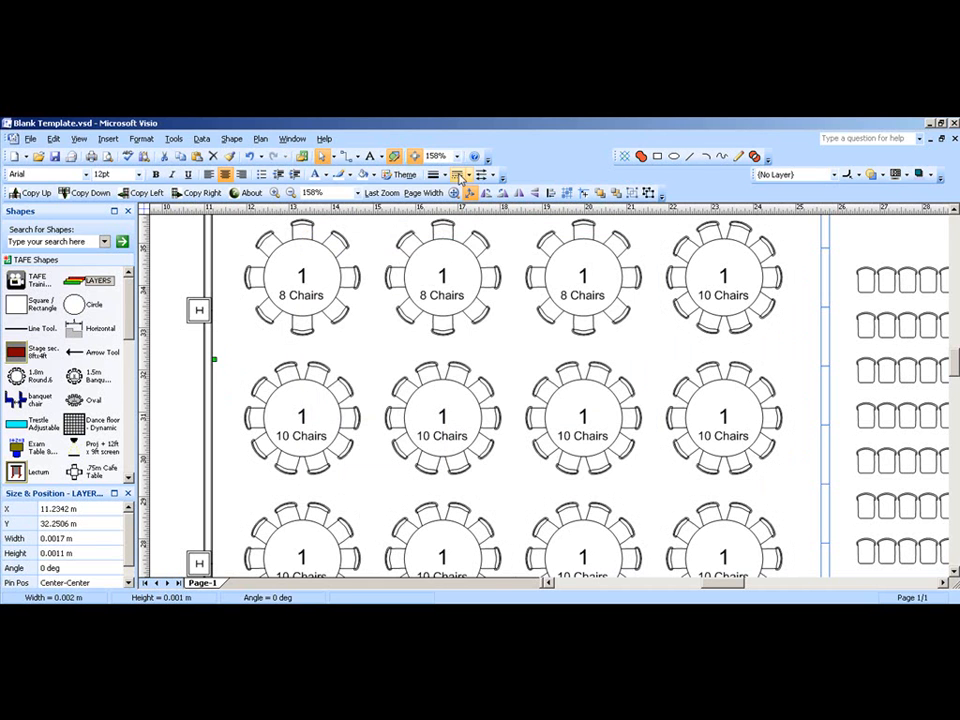